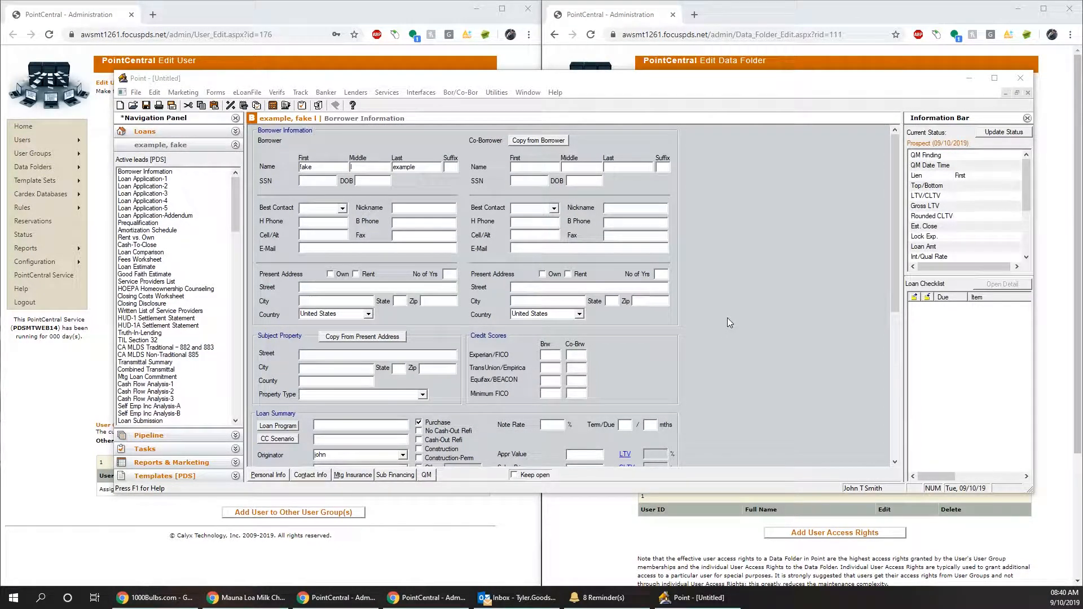
mouse_move(726, 320)
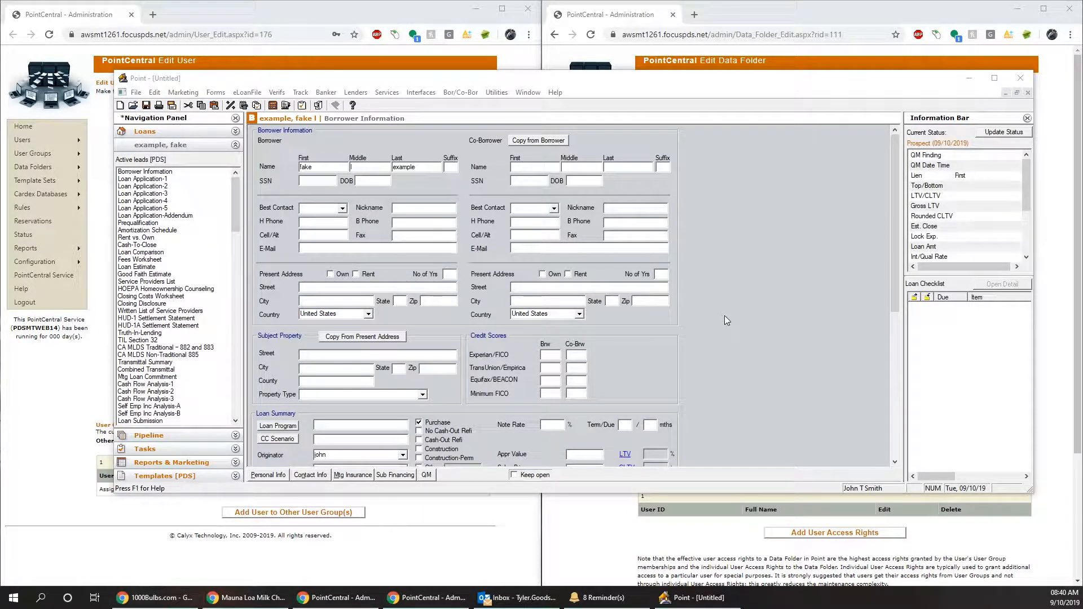
mouse_move(734, 295)
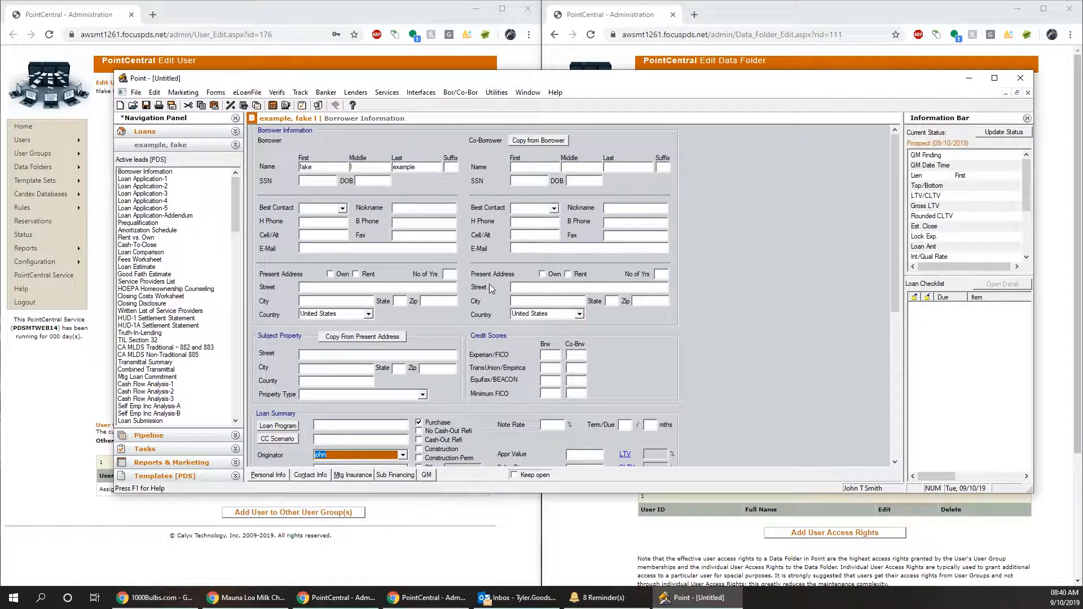
- Save the loan into Active leads as test123, which Point Data Server refuses with error -105
scroll(down, 3)
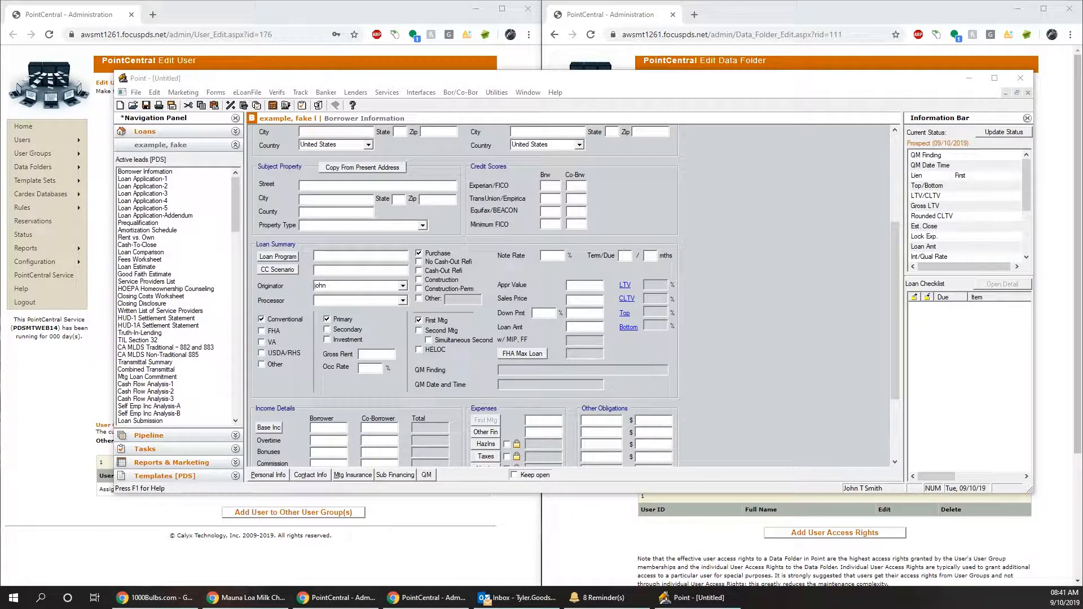
click(781, 597)
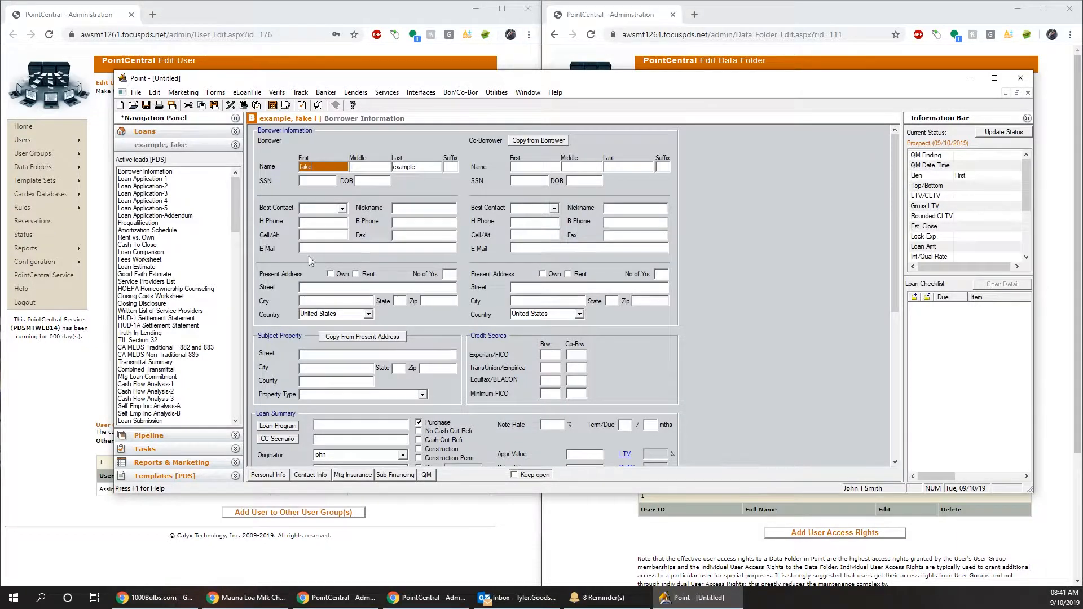
scroll(down, 3)
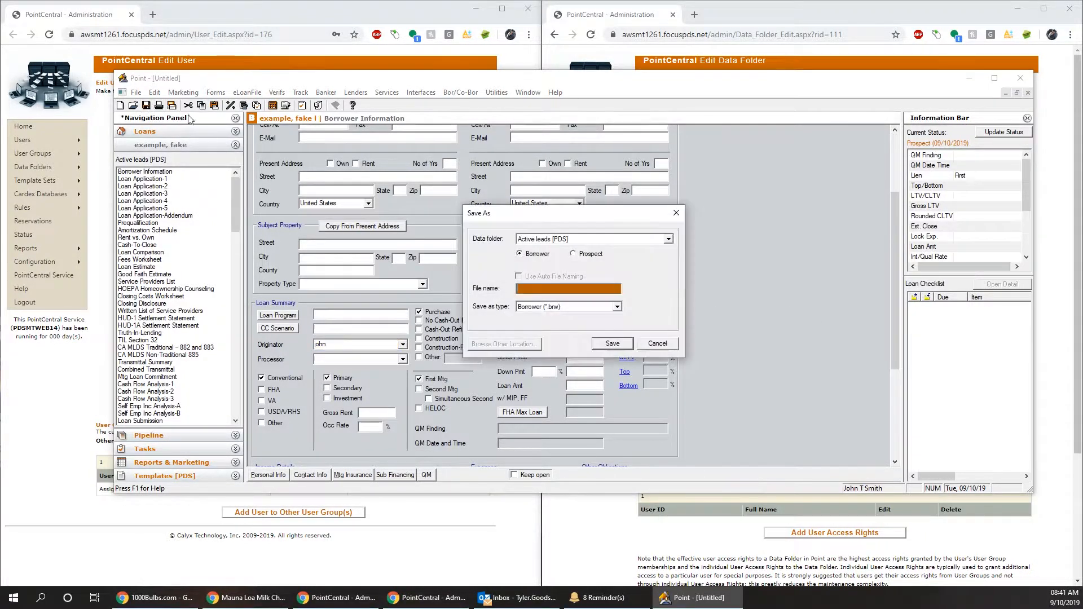
text(test123)
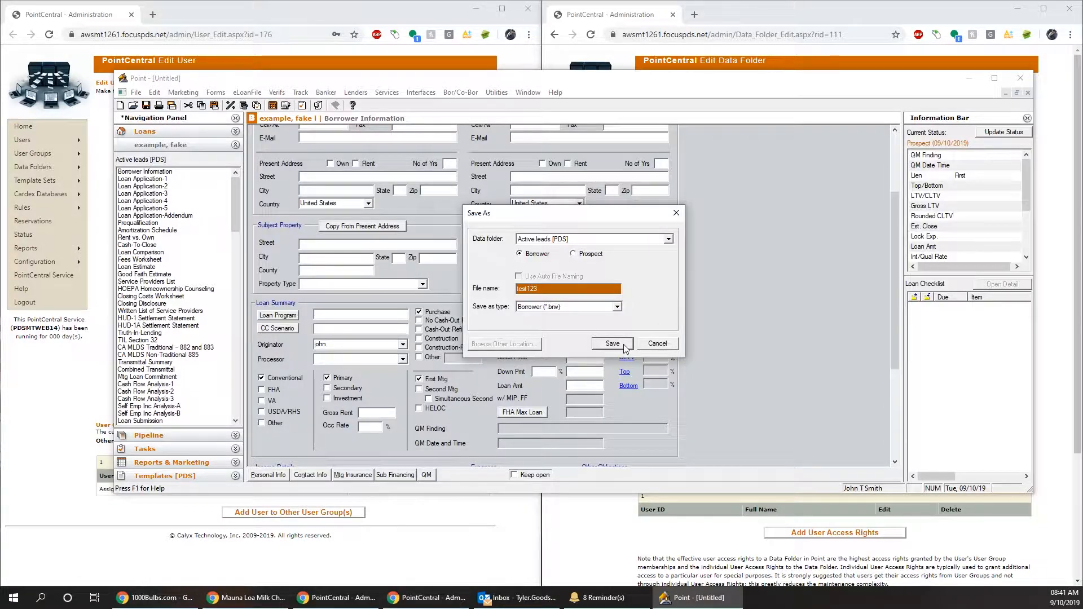
click(610, 343)
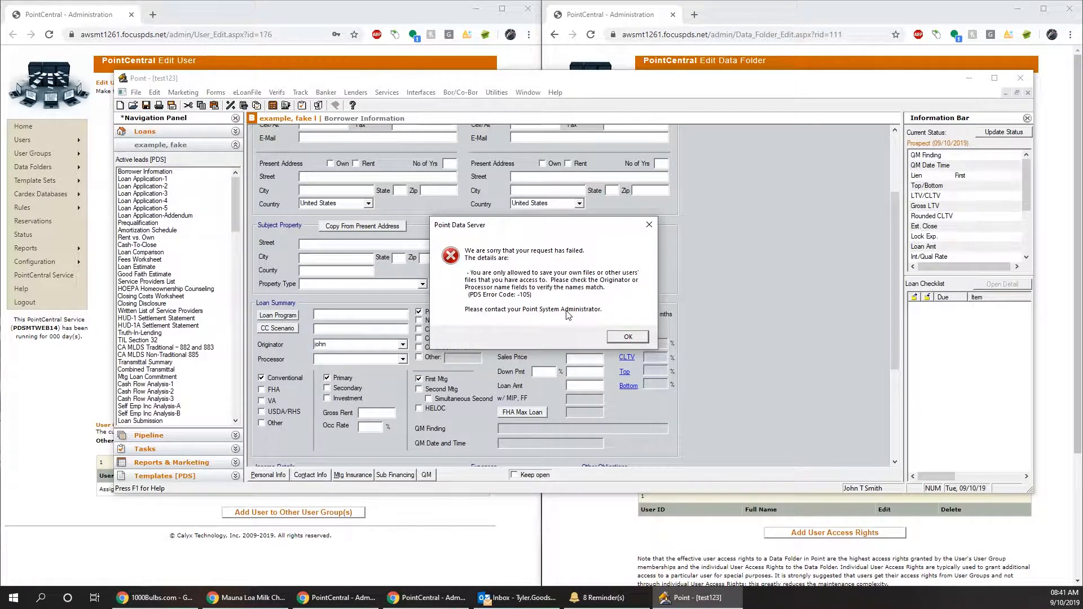
- Dismiss the error, check the Originator dropdown choices, and close the loan window
click(627, 337)
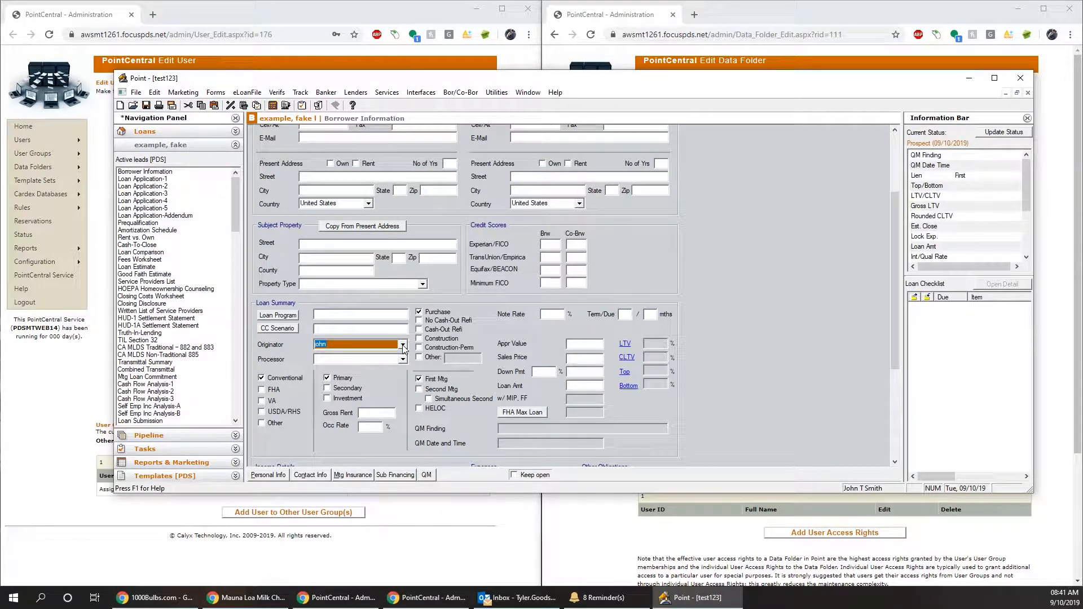
click(360, 357)
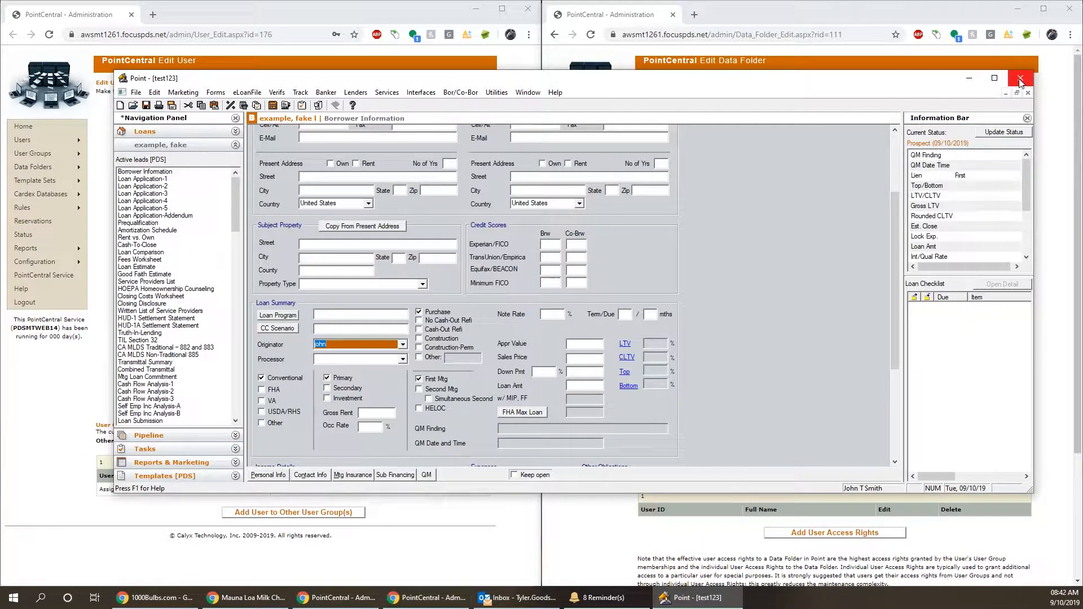
click(1021, 78)
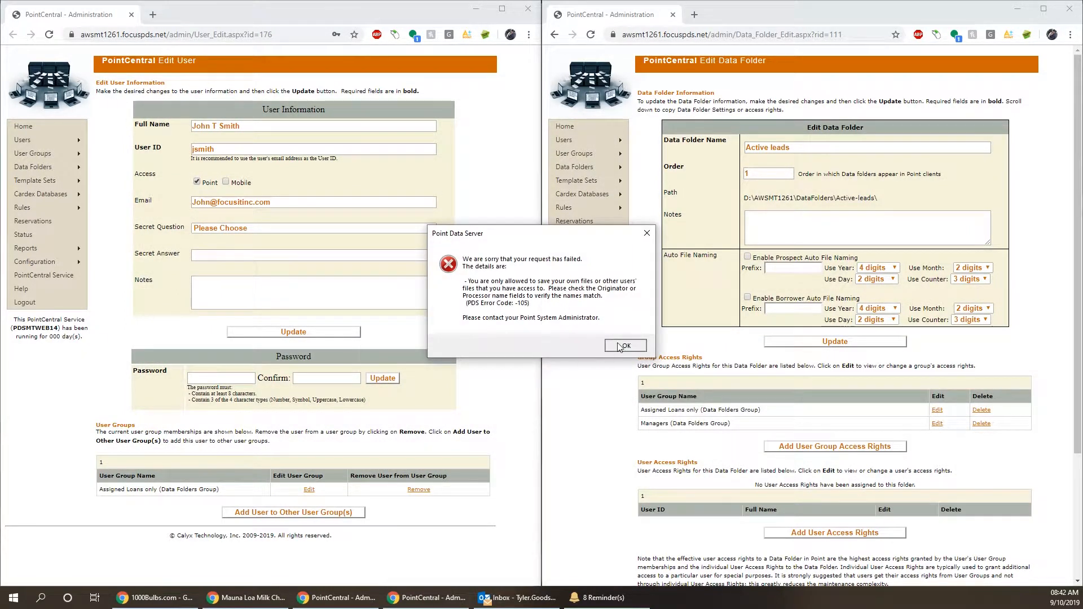
- Dismiss the error and review the Assigned Loans only group's rights on the Active leads data folder
click(624, 346)
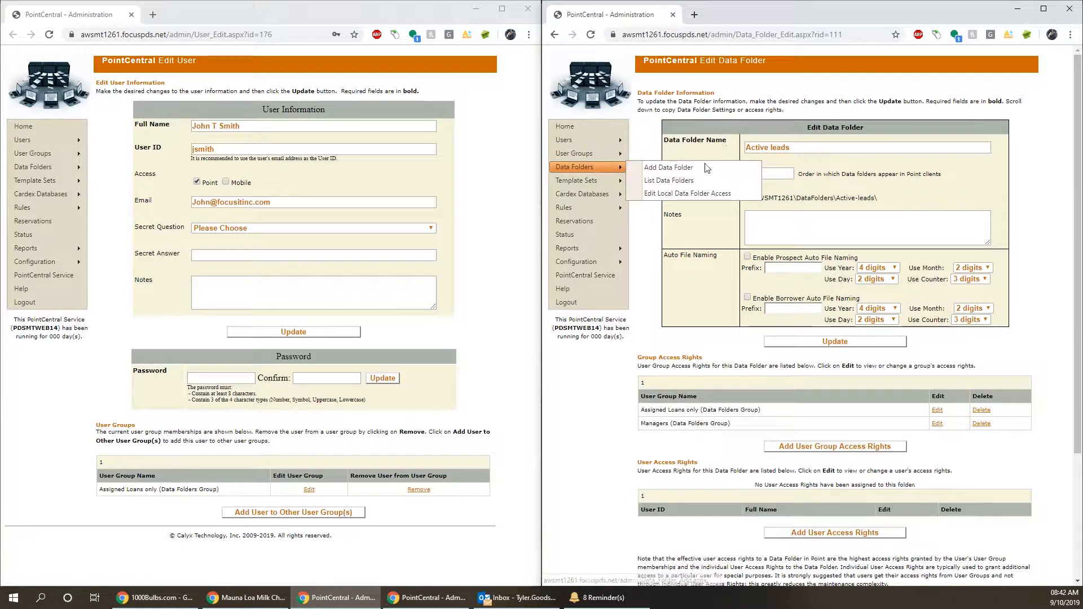
click(668, 181)
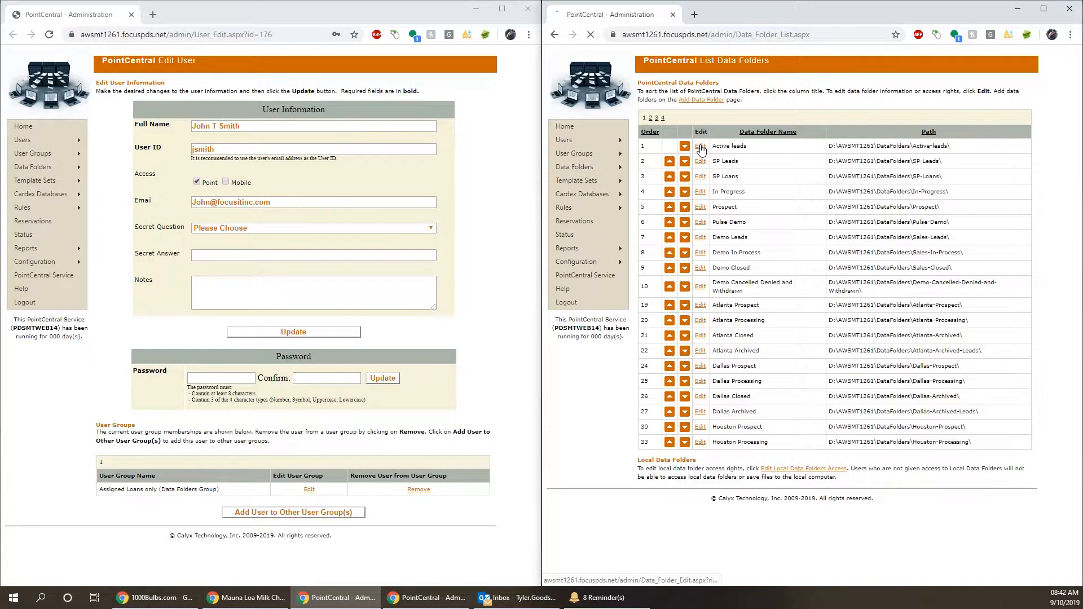
click(700, 147)
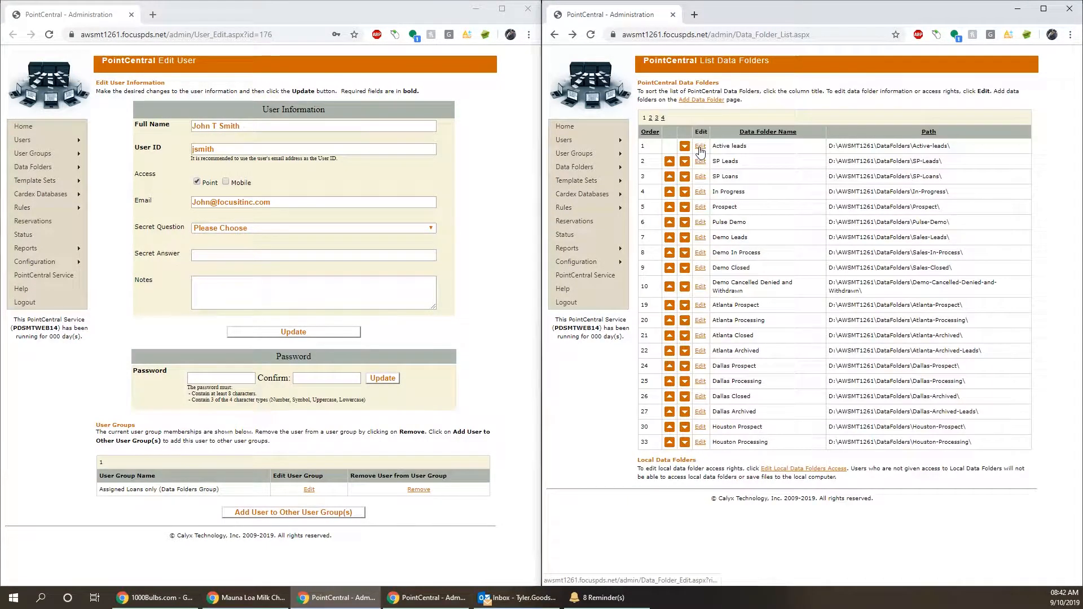
click(699, 145)
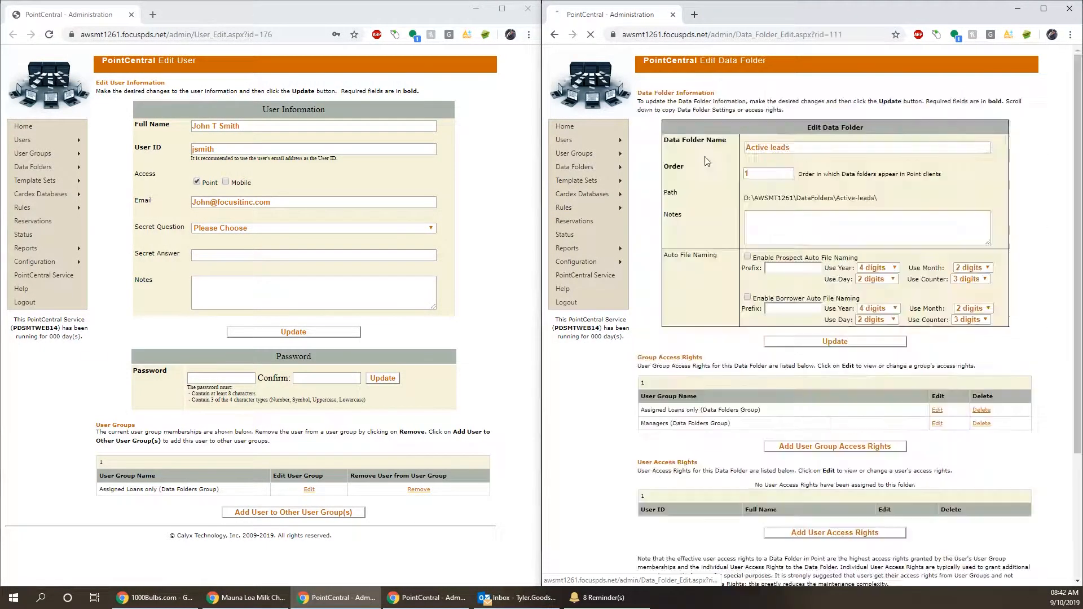
scroll(down, 3)
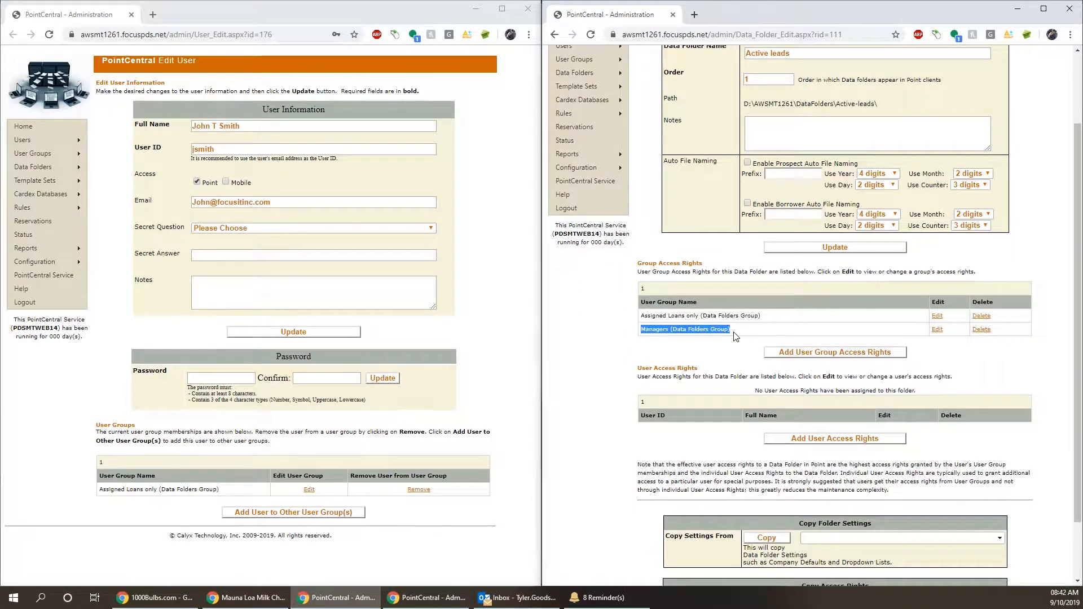
click(936, 329)
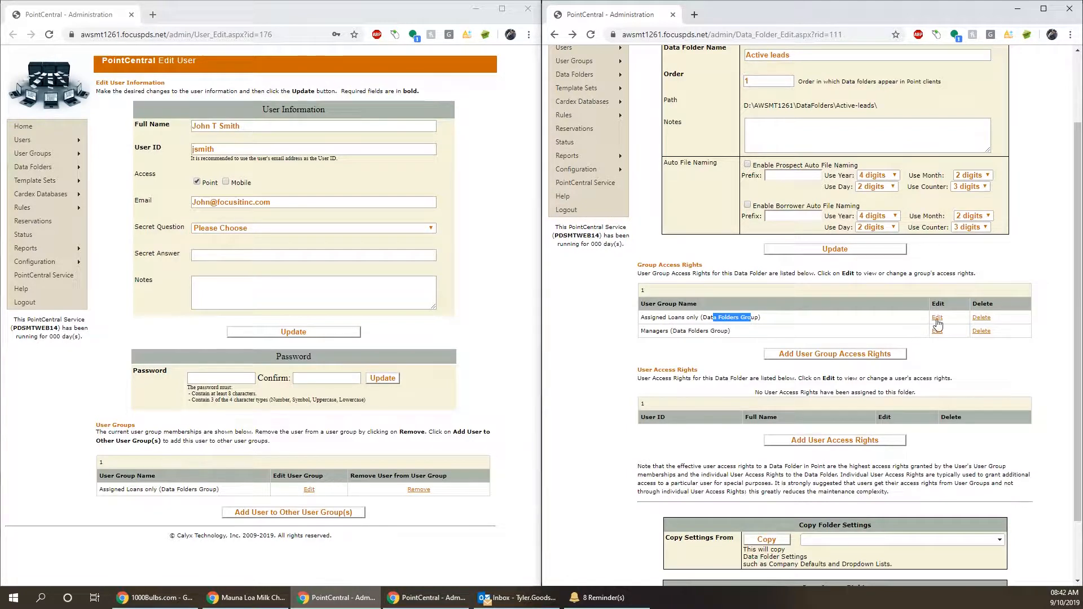
click(937, 317)
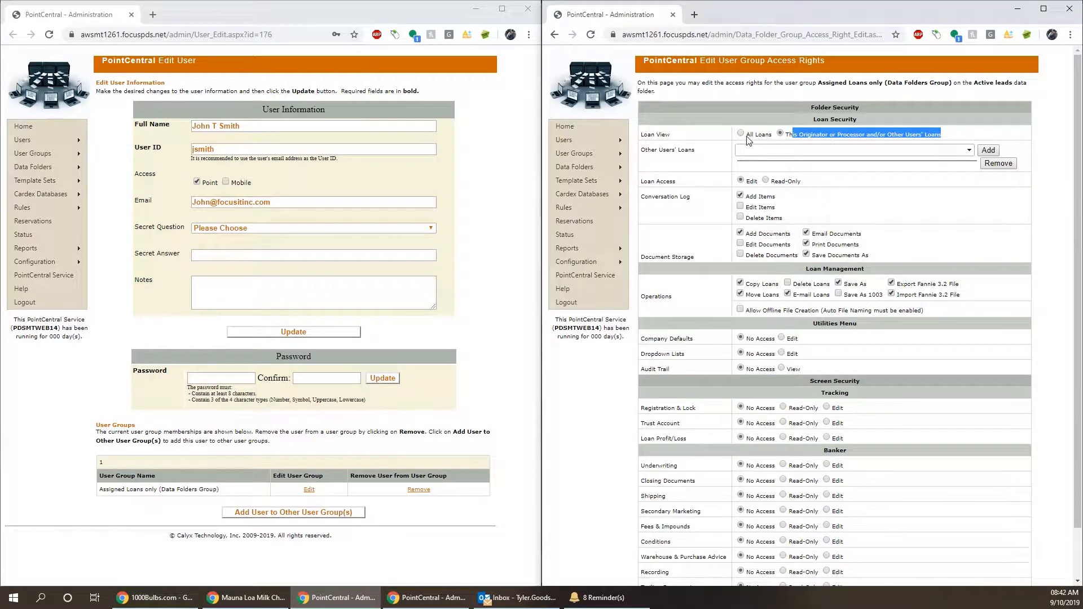
mouse_move(848, 141)
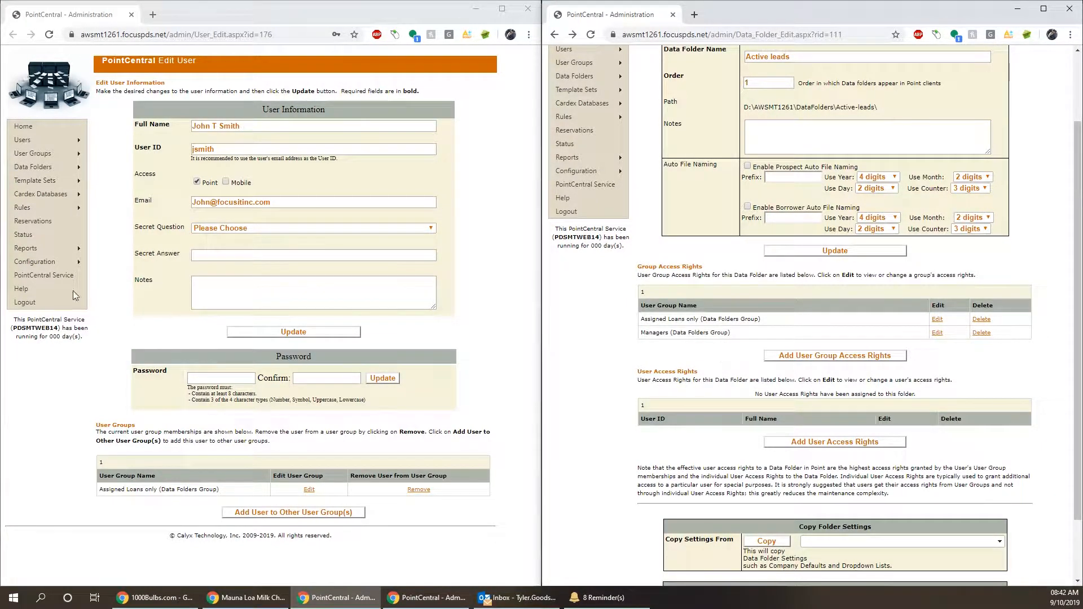
- List the available access-rights reports for the Active leads folder
click(26, 248)
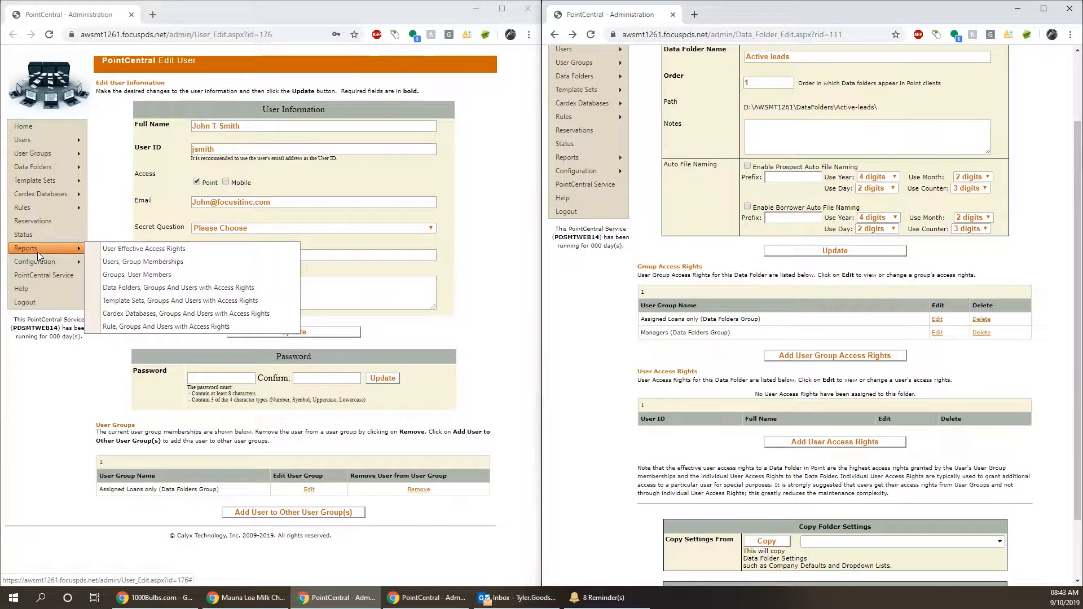
mouse_move(137, 275)
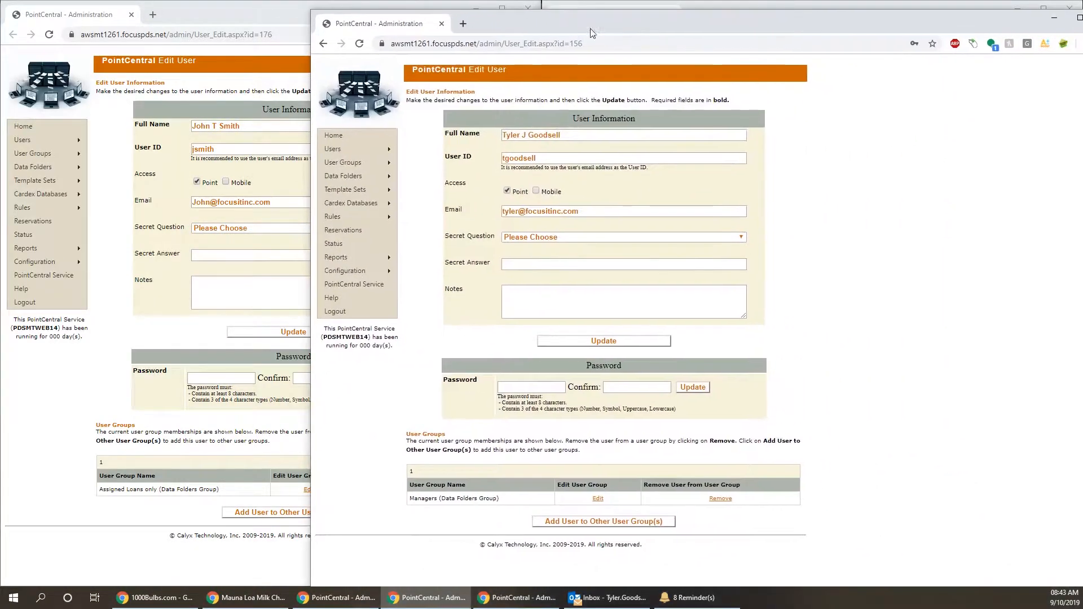
mouse_move(469, 207)
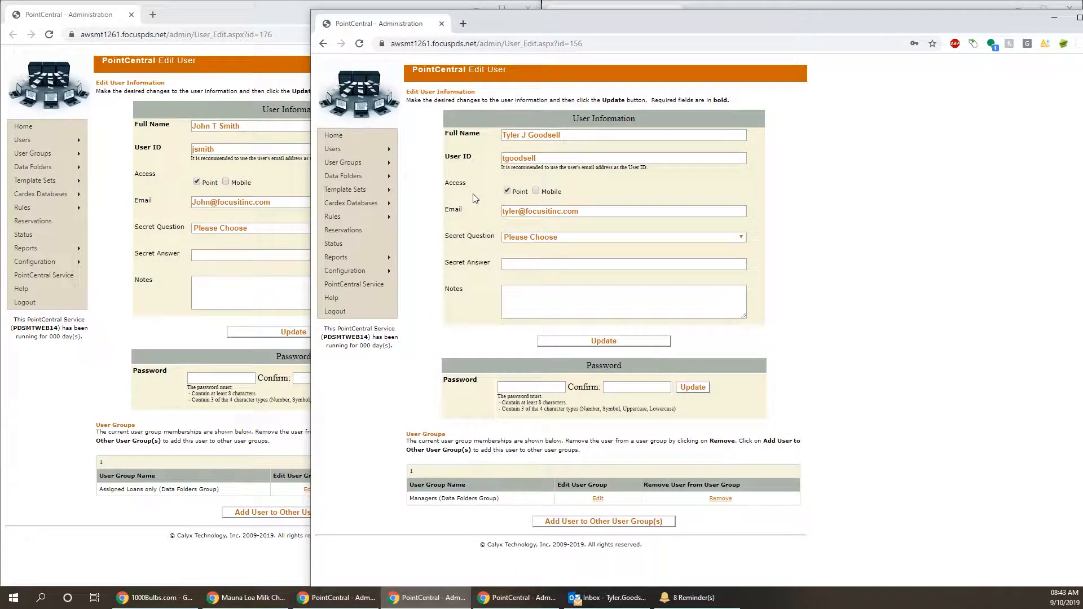
mouse_move(409, 498)
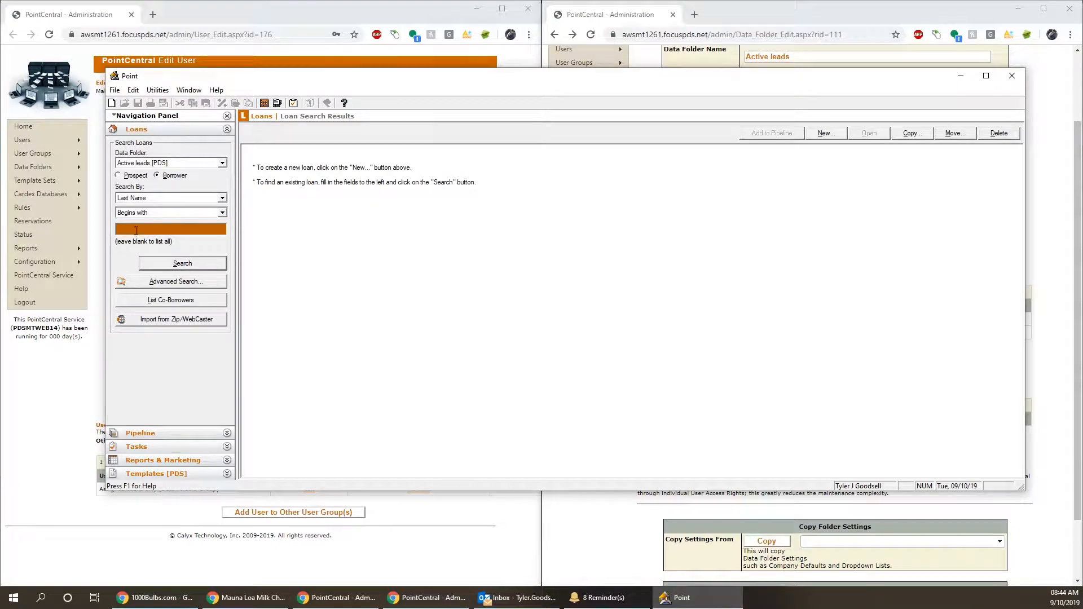
- List the Active leads loans and decline opening the reserved file 'test' read-only
click(182, 263)
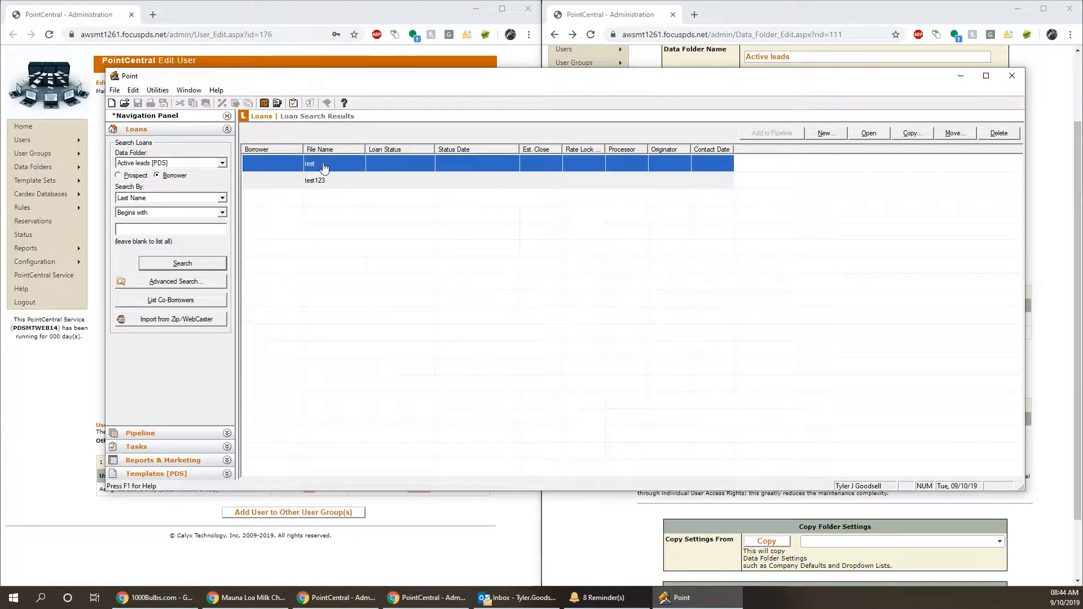
double_click(310, 163)
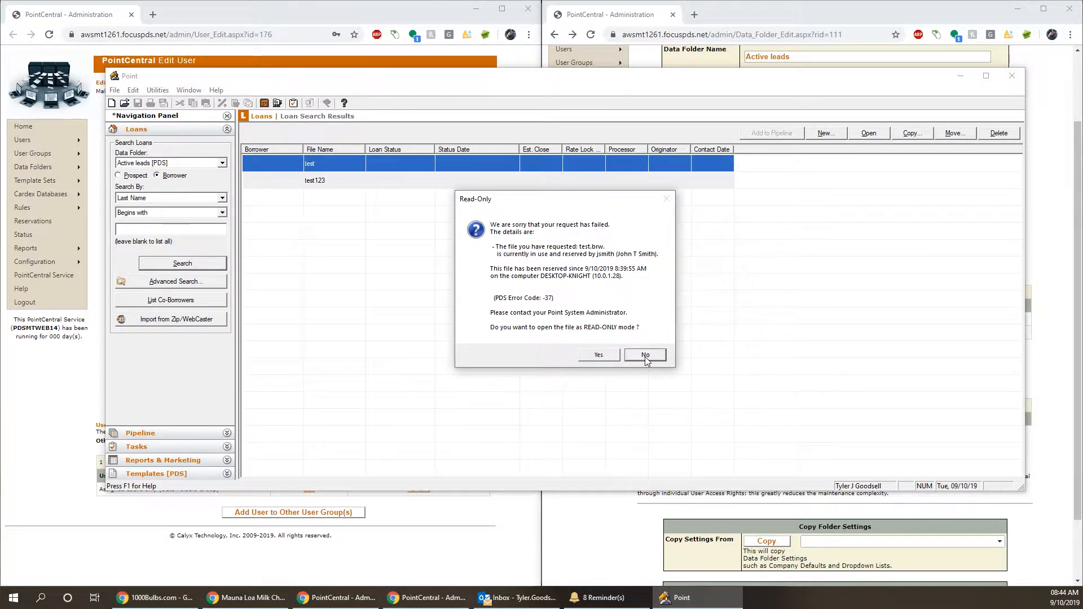
click(644, 354)
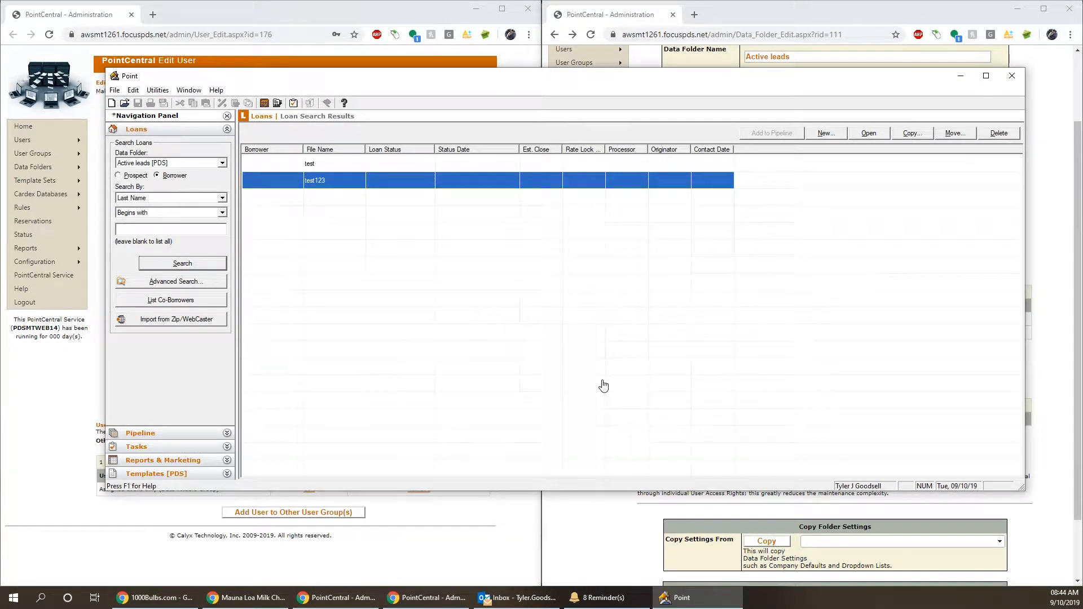
mouse_move(601, 391)
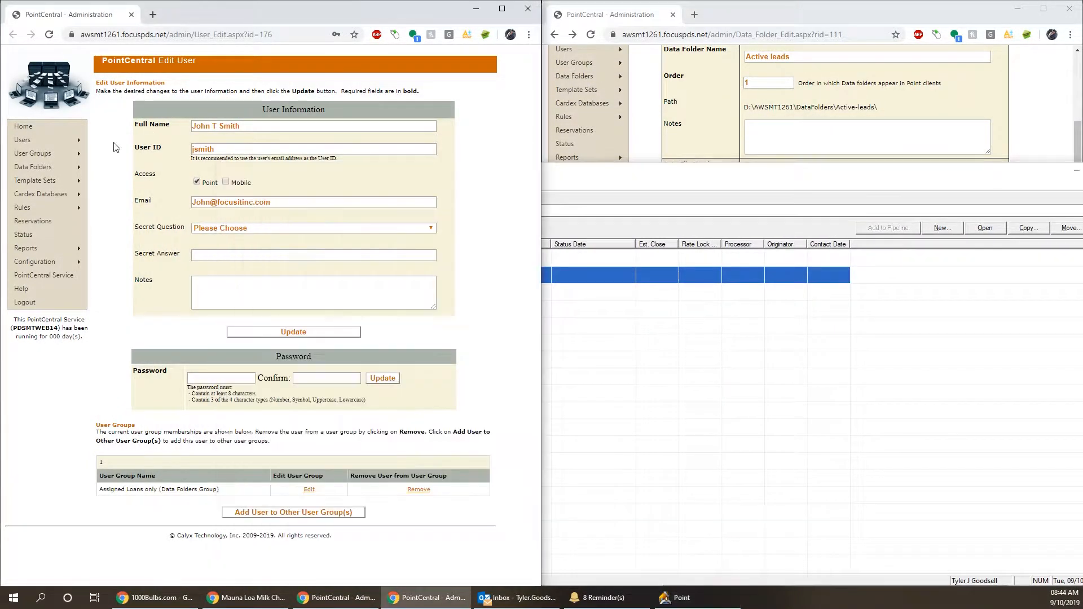
- Bring up John T Smith's NMLS license image in Paint and shift it to the right
click(22, 139)
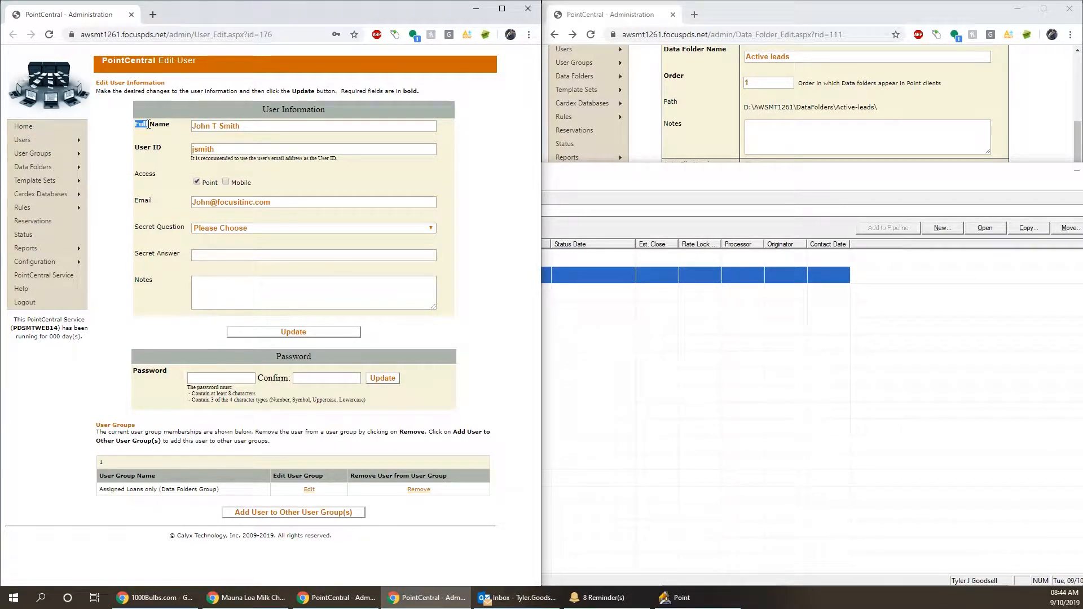
triple_click(216, 125)
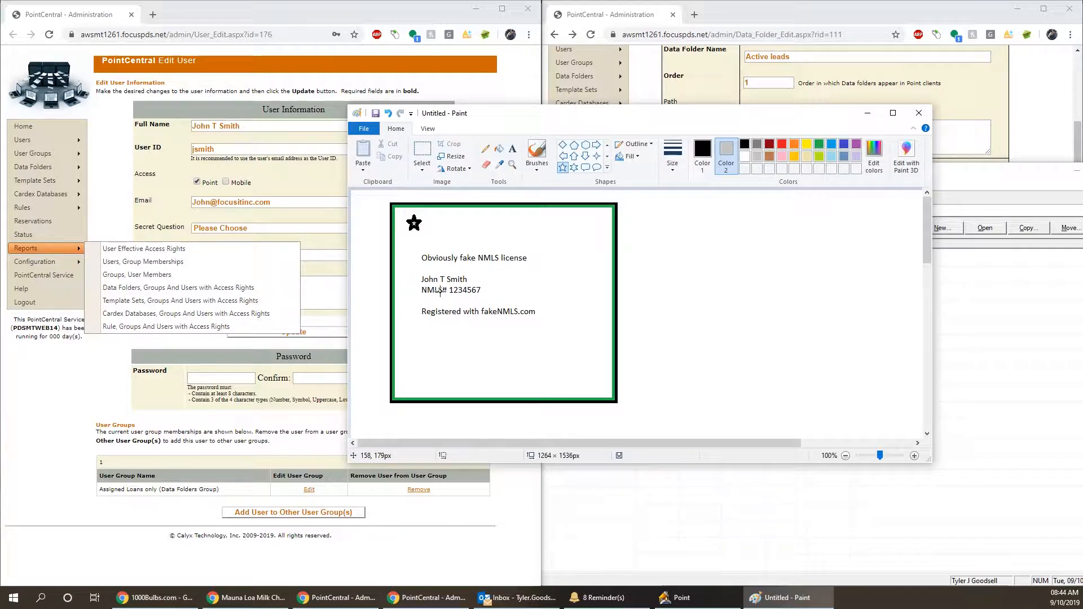
drag(445, 113, 477, 111)
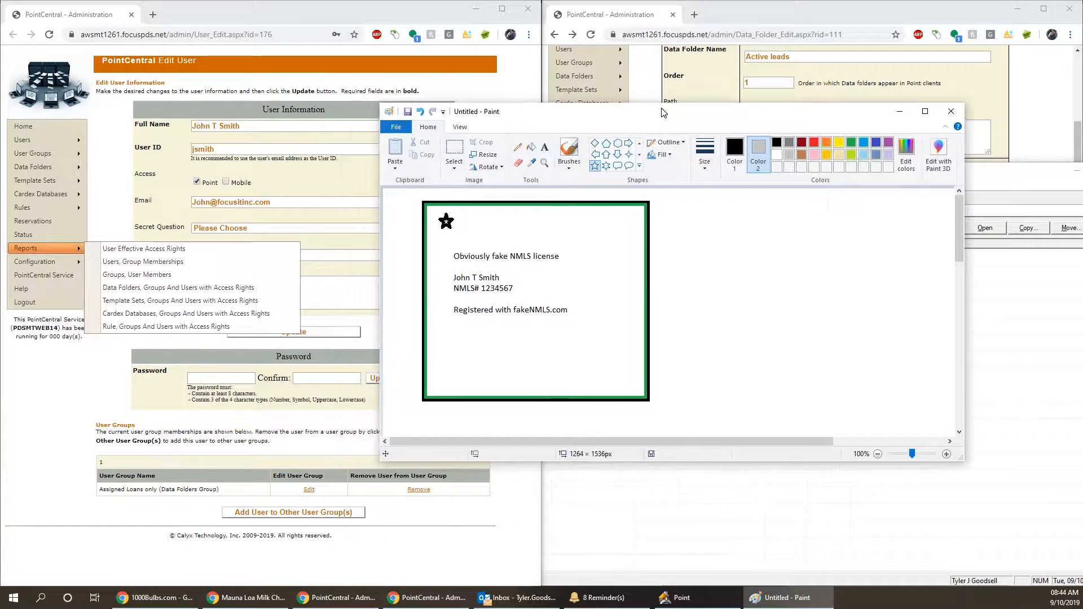
mouse_move(532, 262)
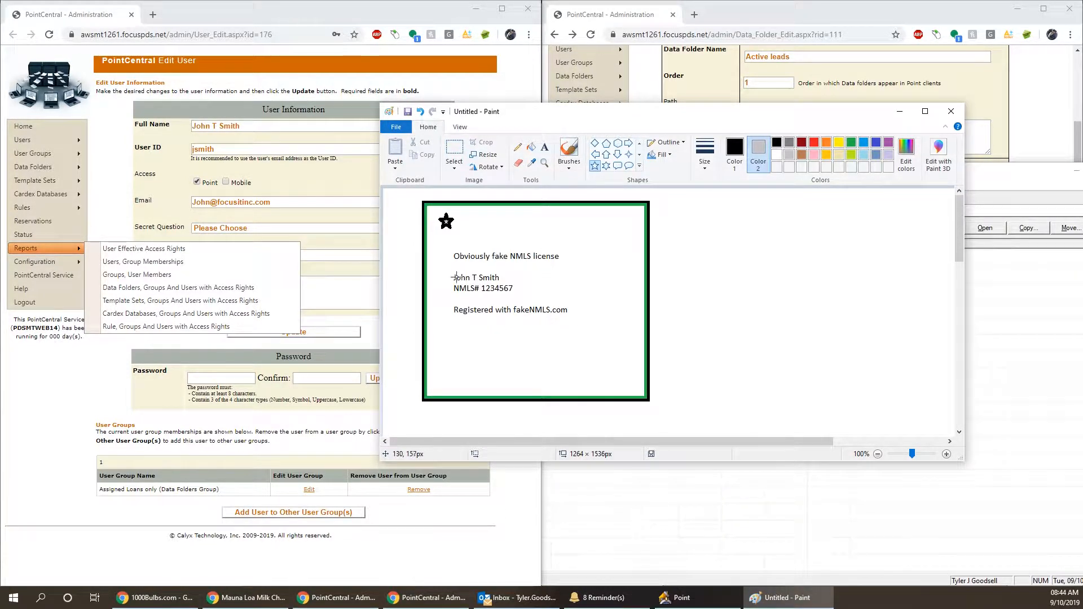
mouse_move(446, 271)
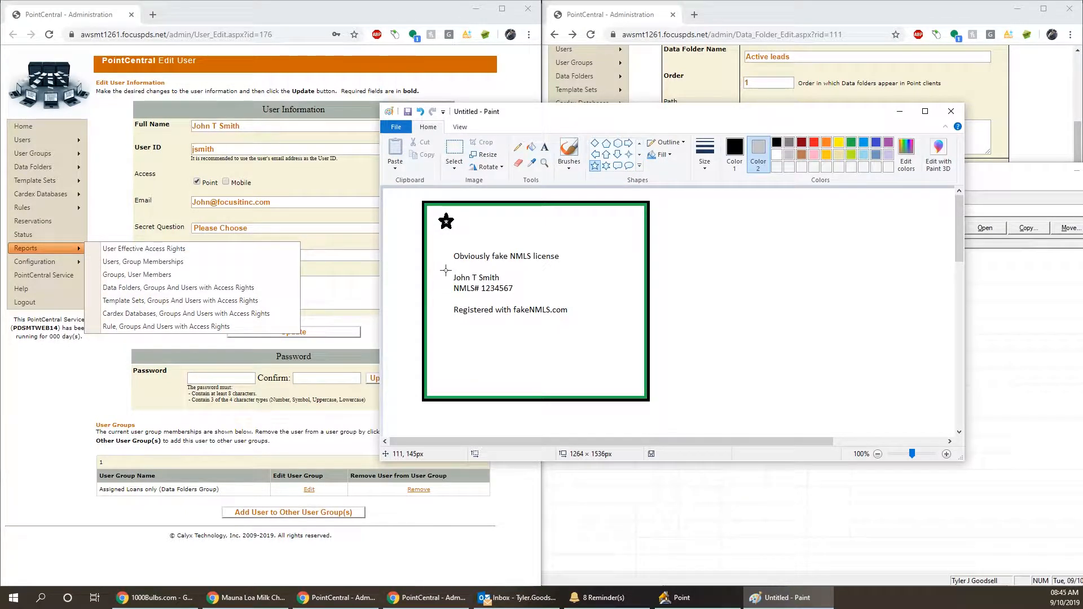
mouse_move(682, 115)
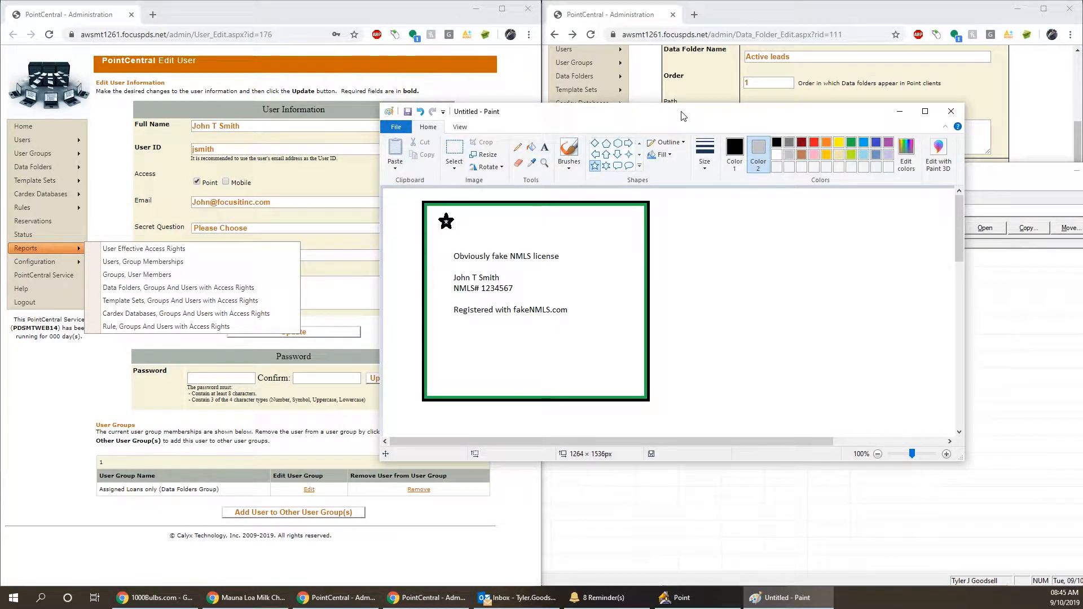
- Reach the Originator dropdown list under Utilities and start adding a new originator
click(677, 597)
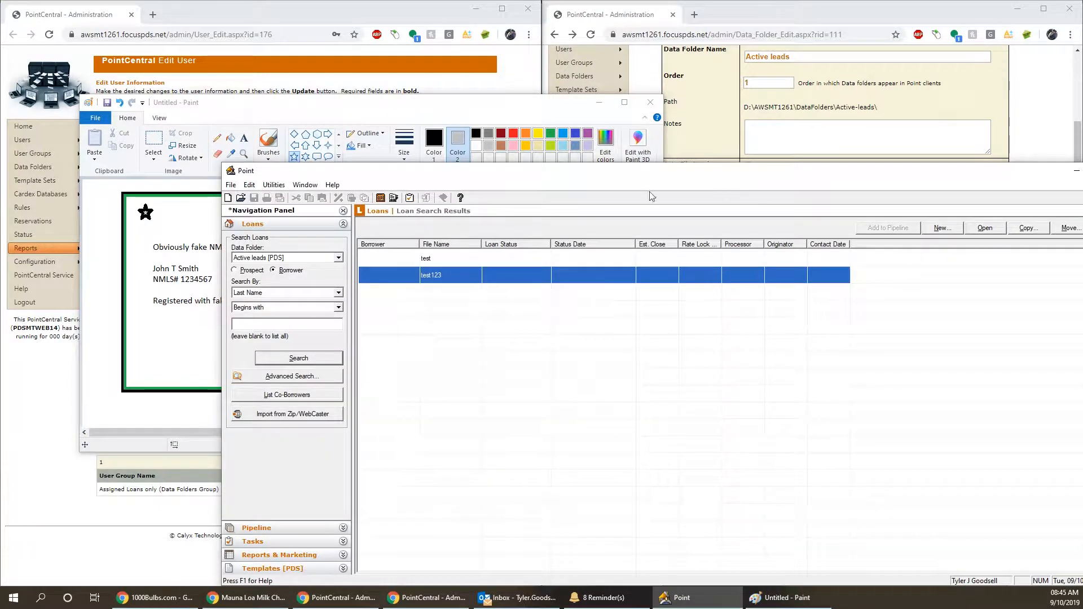
click(283, 257)
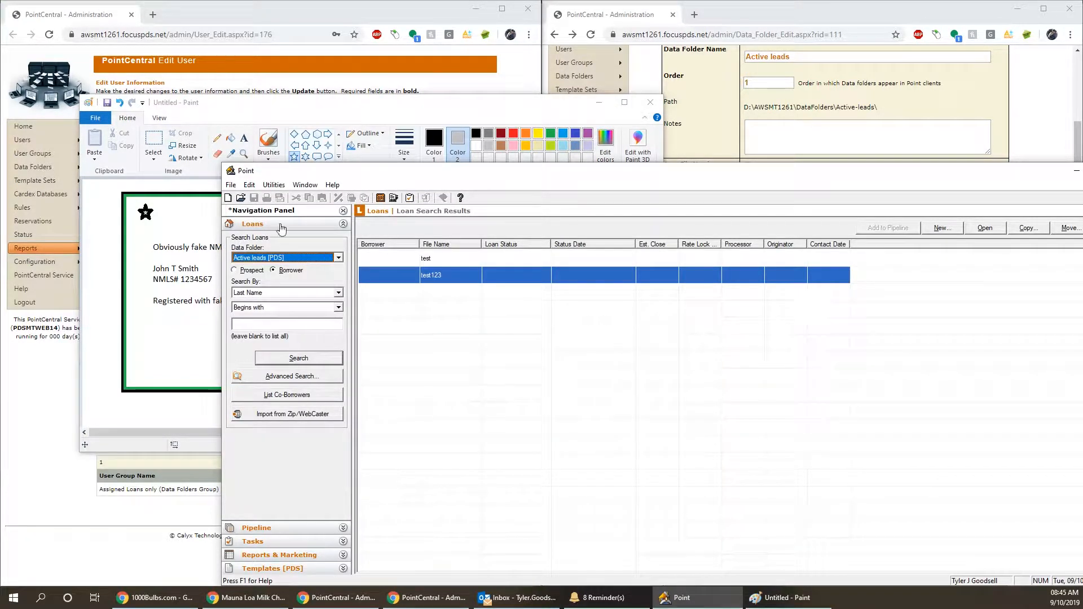
click(273, 185)
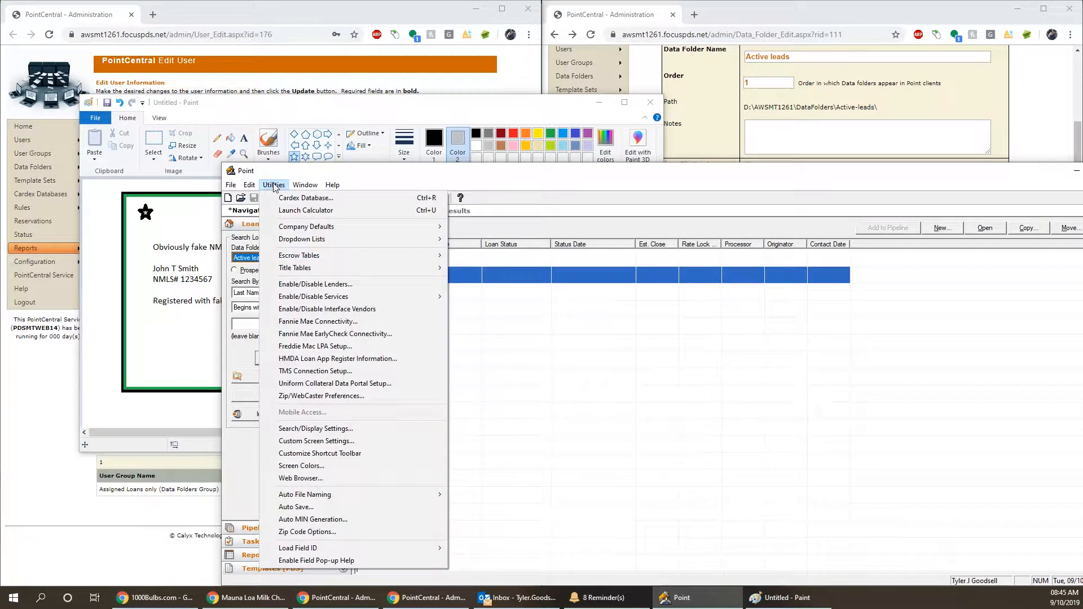
click(302, 239)
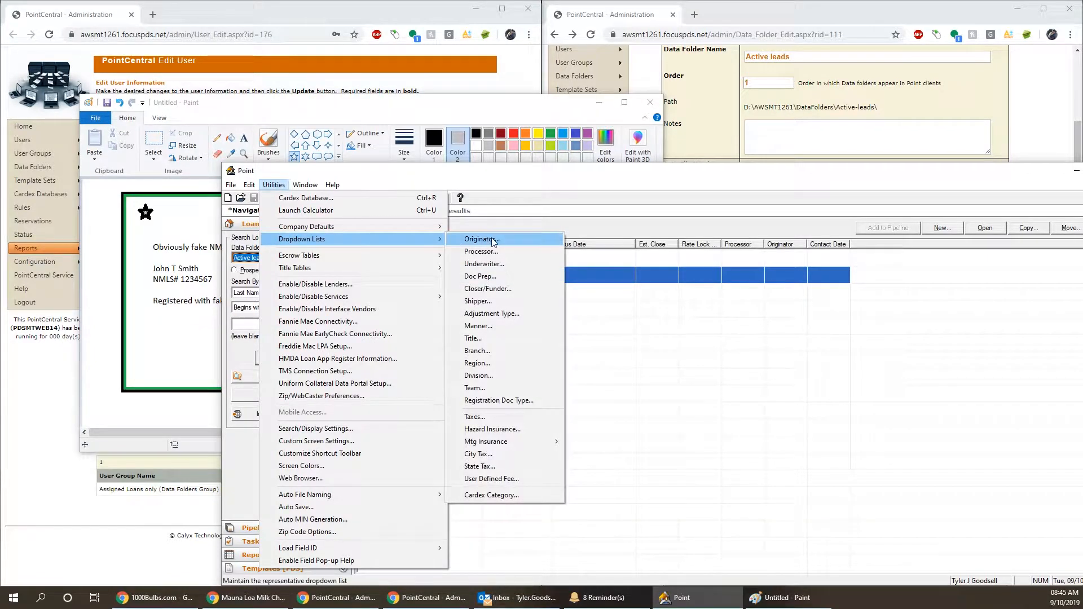
click(480, 239)
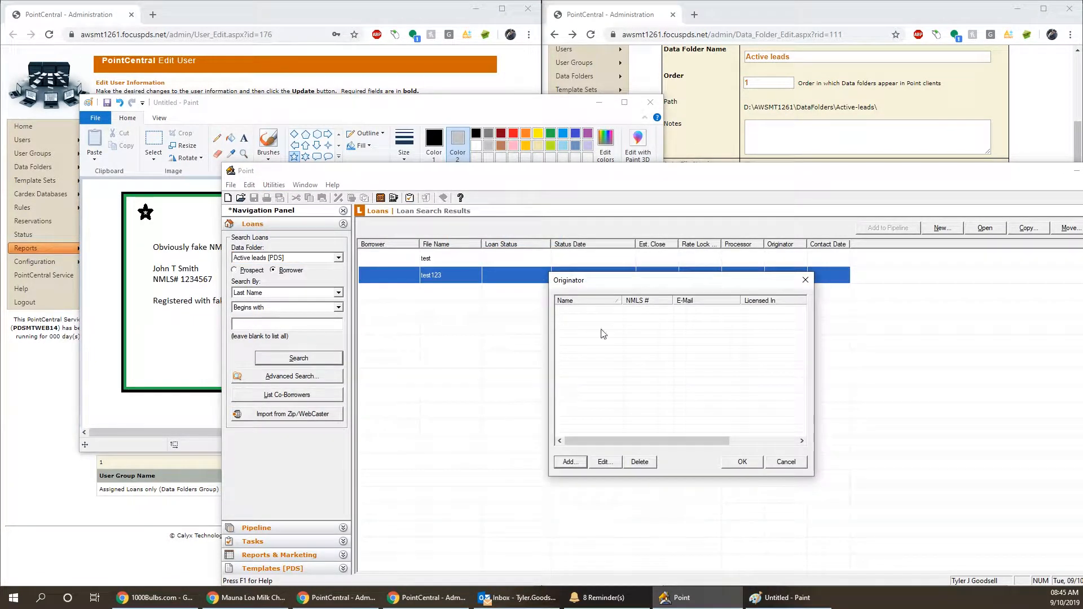
click(569, 462)
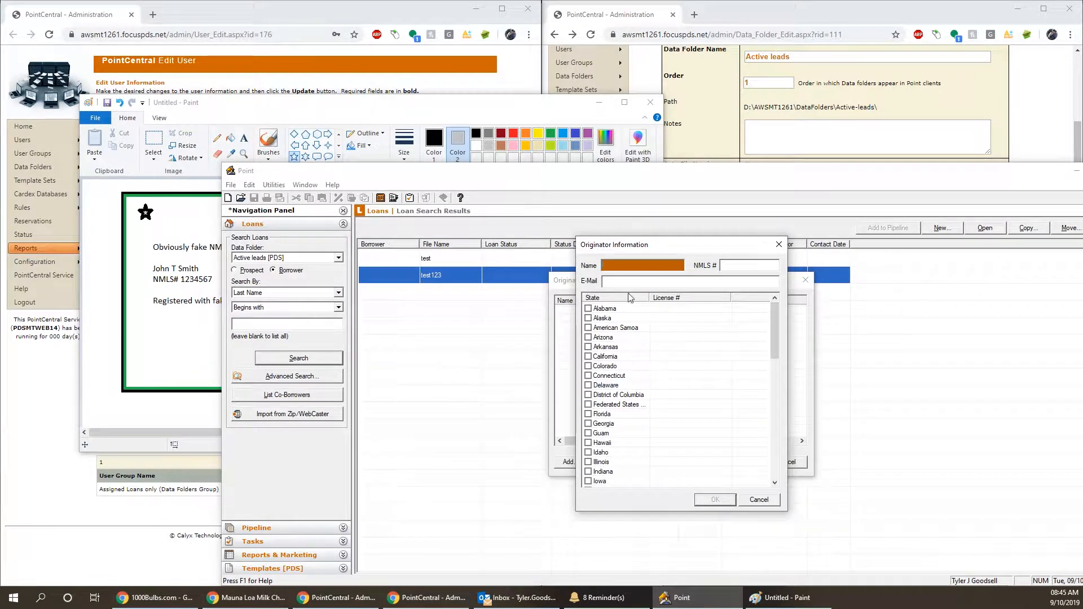
- Add John T Smith with NMLS# 1234567, e-mail jsmith@..., licensed in Alaska, and save him
text(John T Smith)
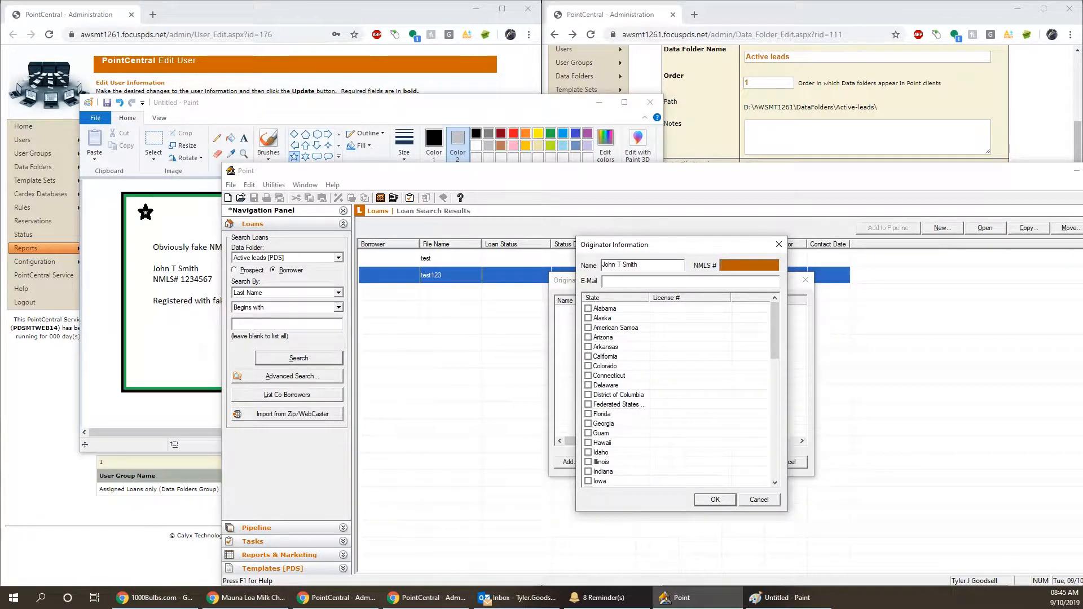
text(1234567)
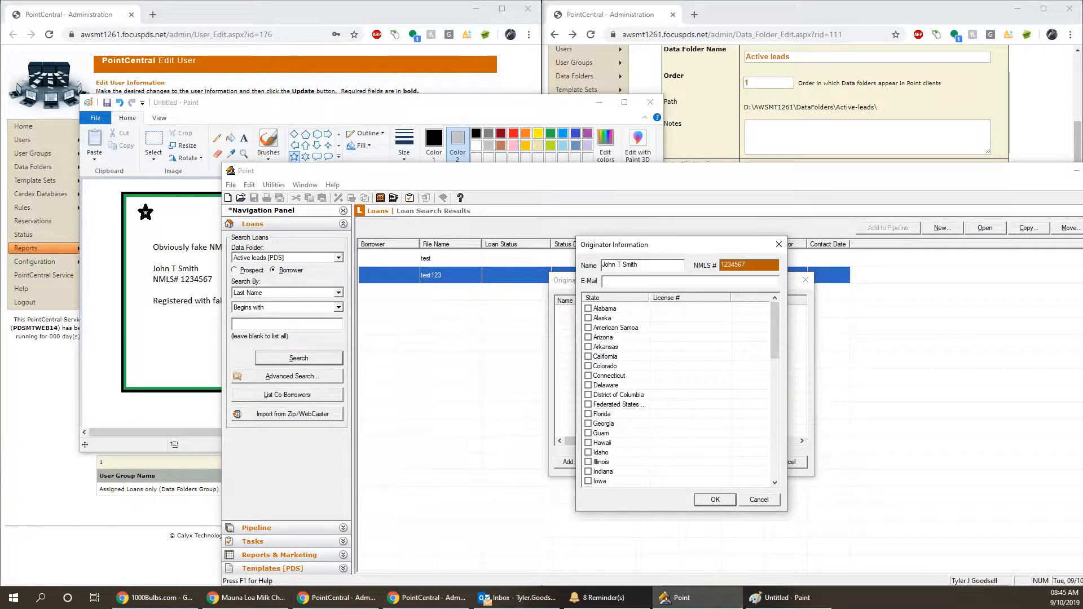
click(689, 280)
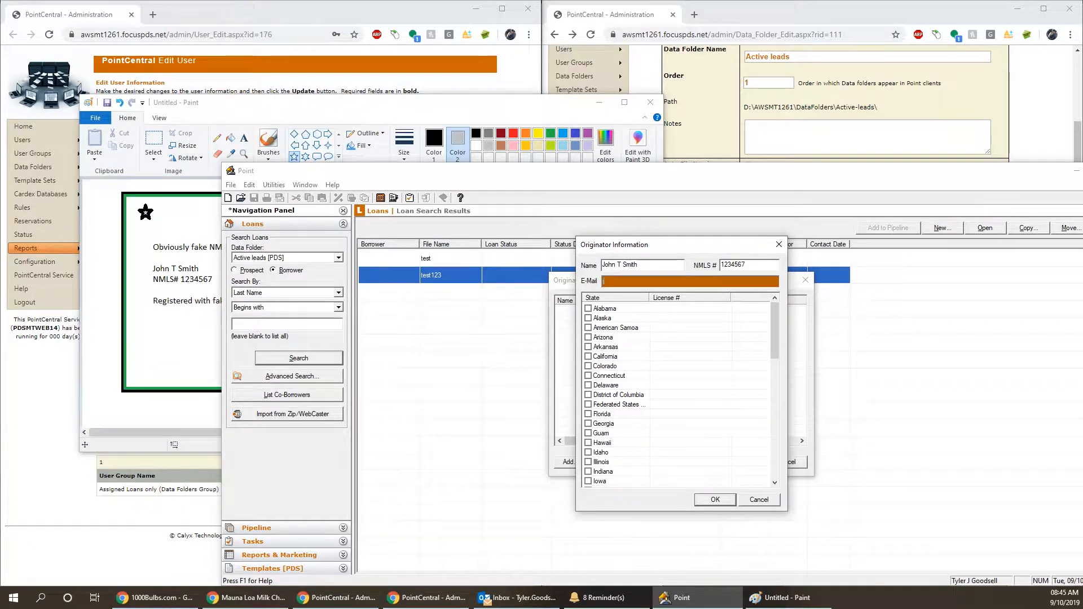
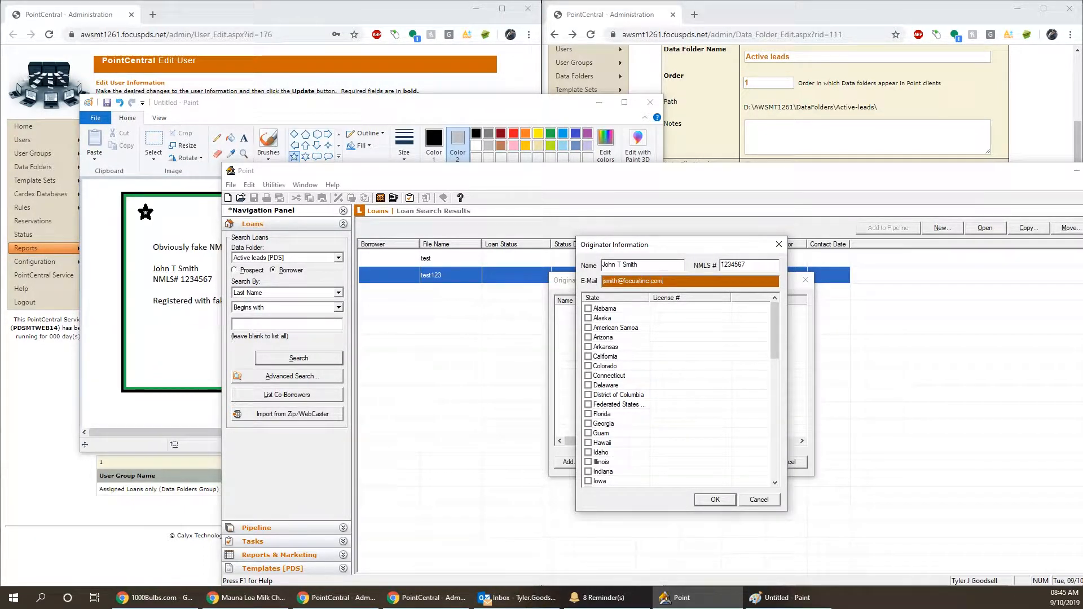
click(588, 318)
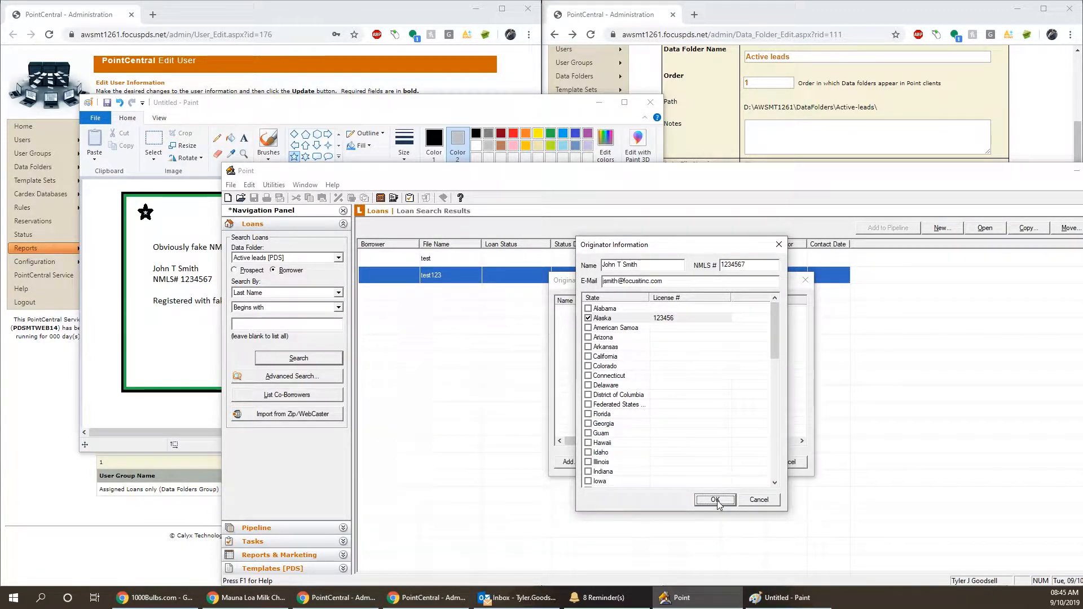
click(715, 499)
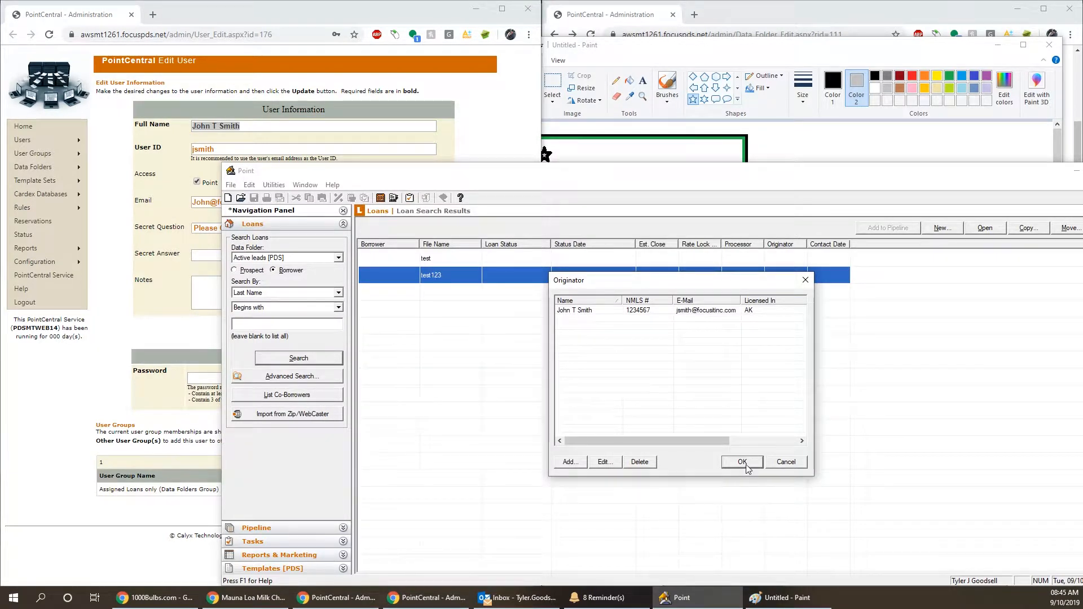
- Accept the originator list, then delete the active reservations on test and test123 in PointCentral
click(742, 462)
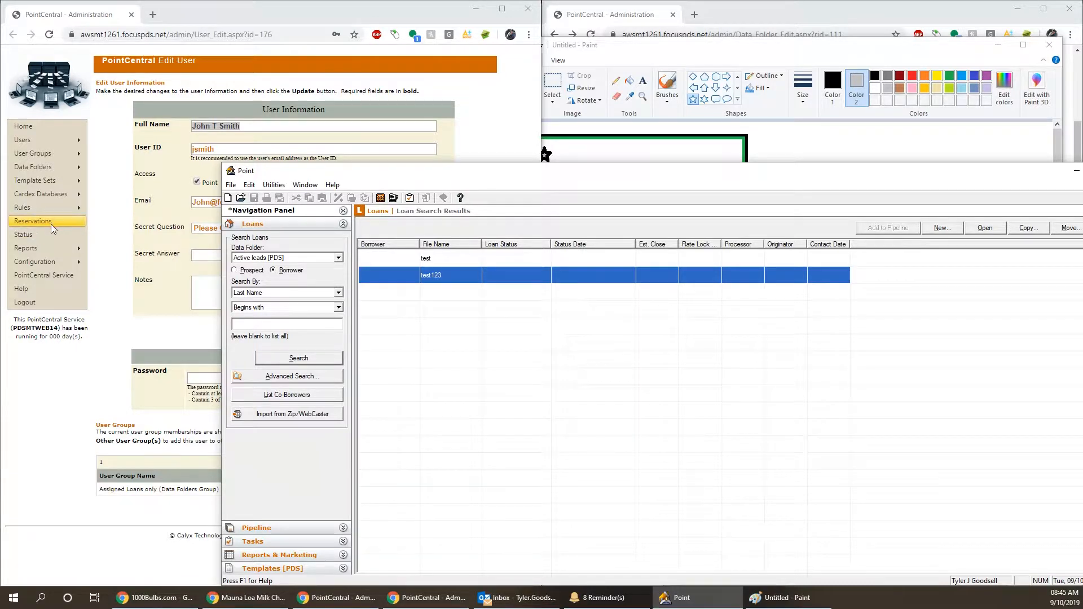
click(33, 221)
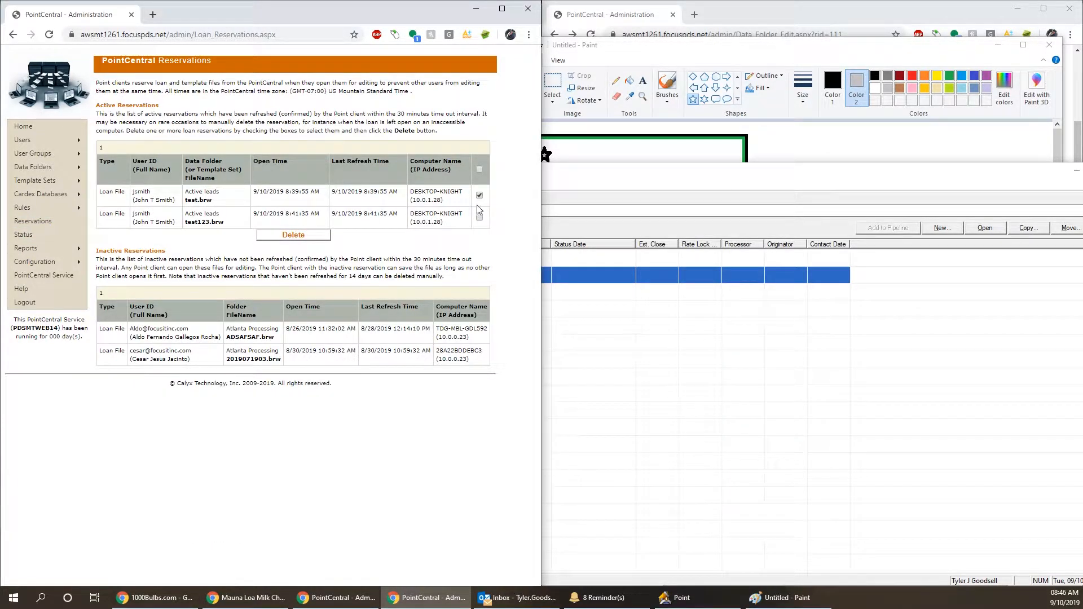
click(292, 235)
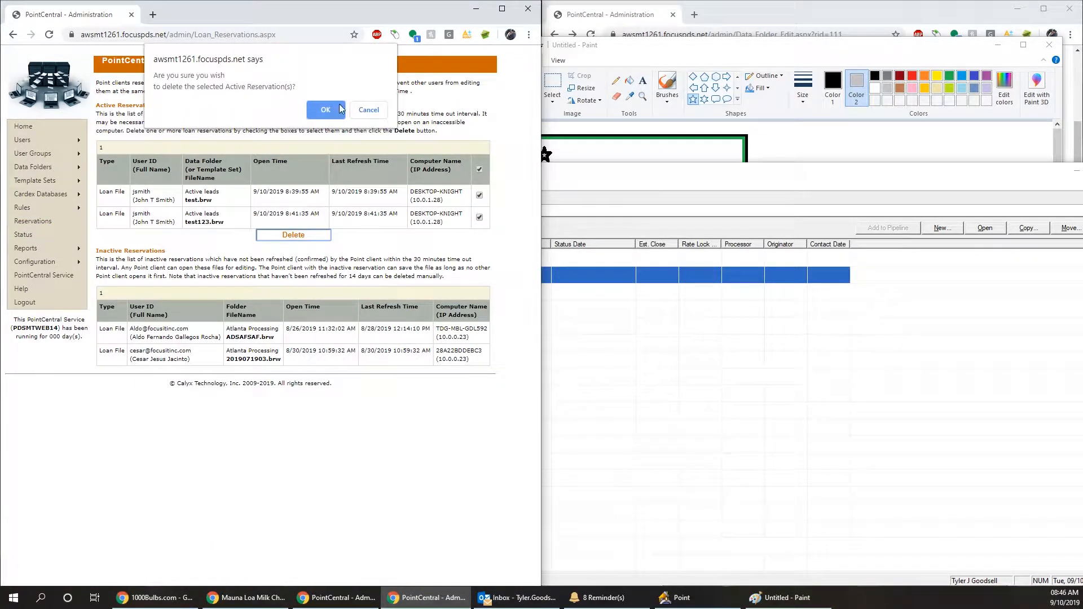
click(325, 110)
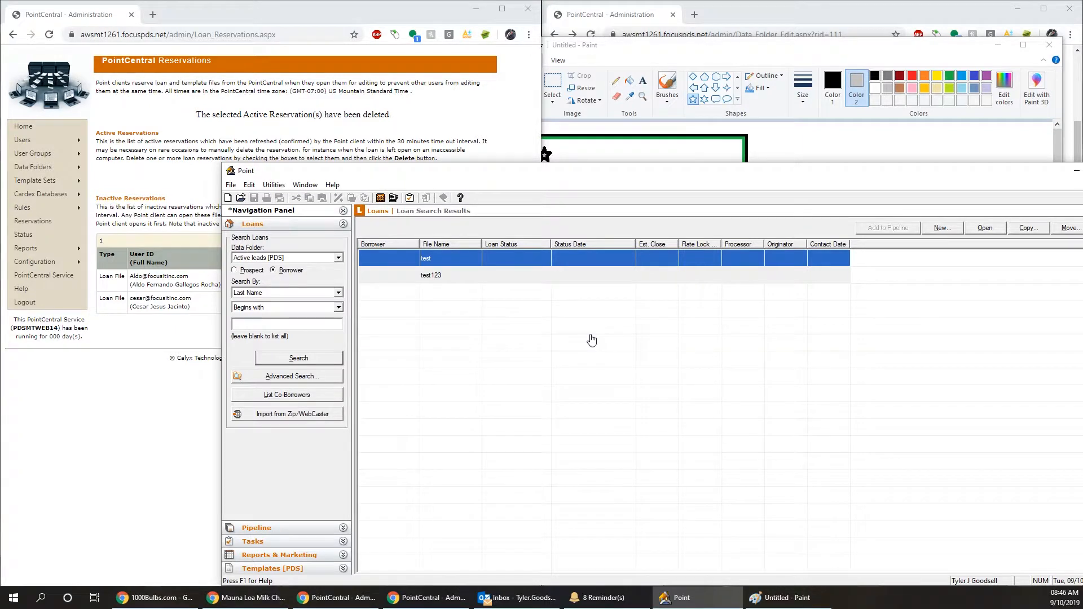
- Assign John T Smith as originator on the test loan, reopen test123, then exit Point
double_click(427, 257)
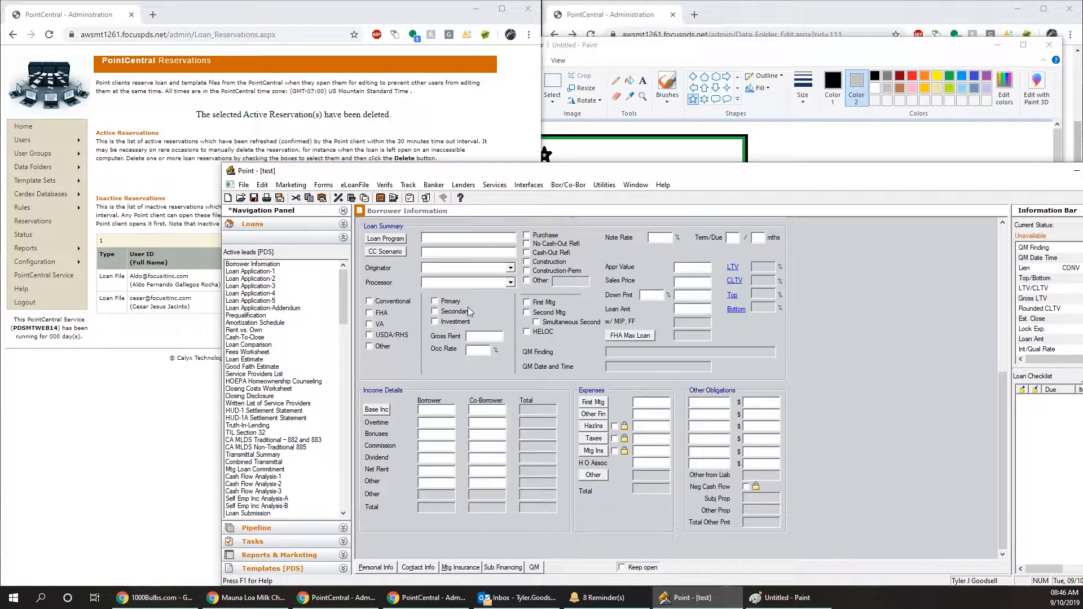
text(John T Smith)
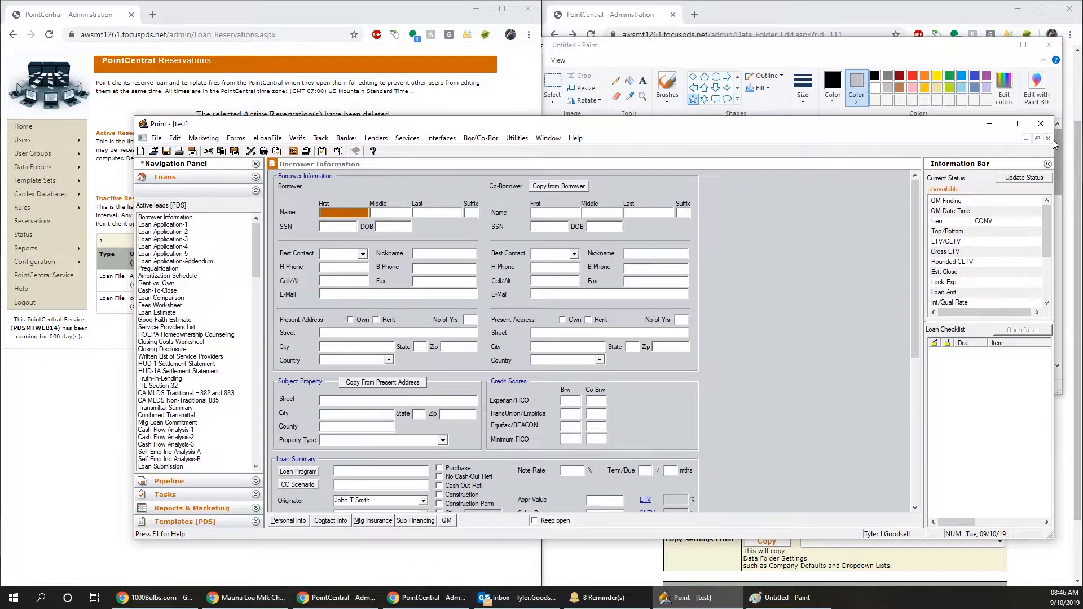
mouse_move(1050, 139)
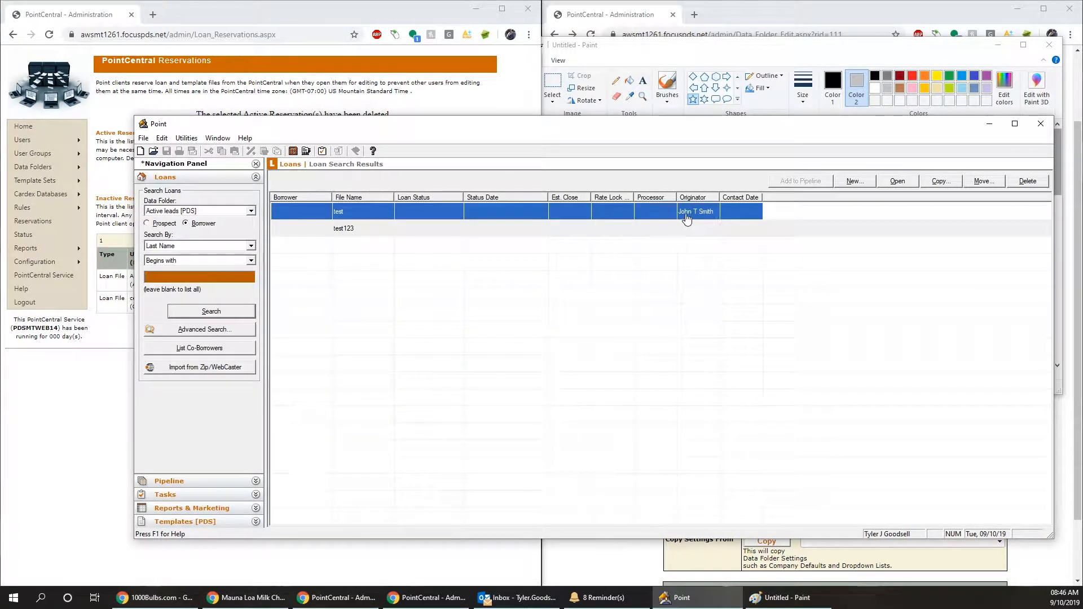
click(344, 228)
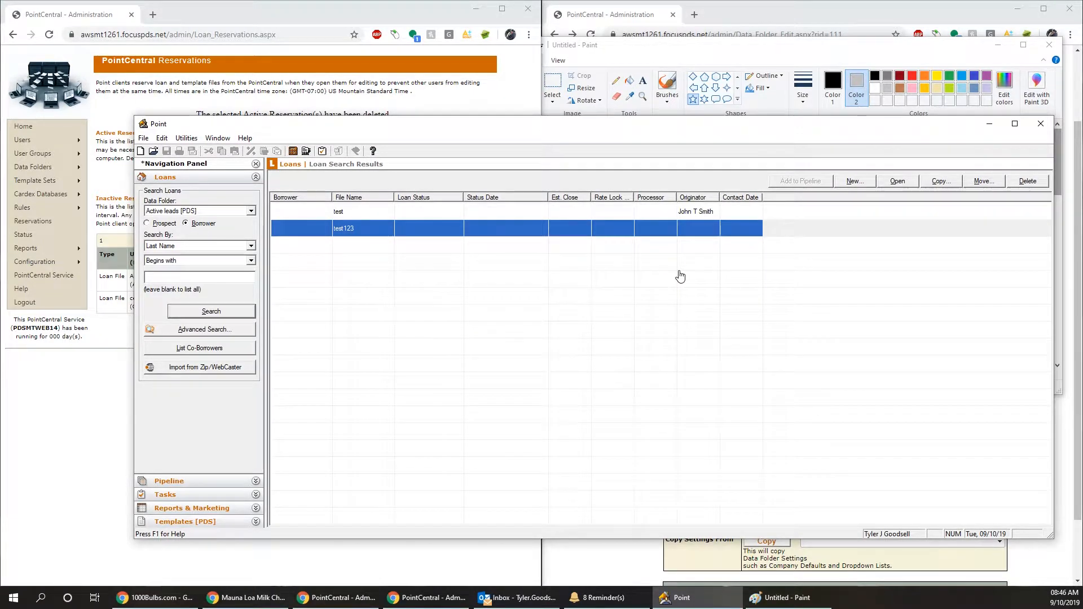
double_click(344, 227)
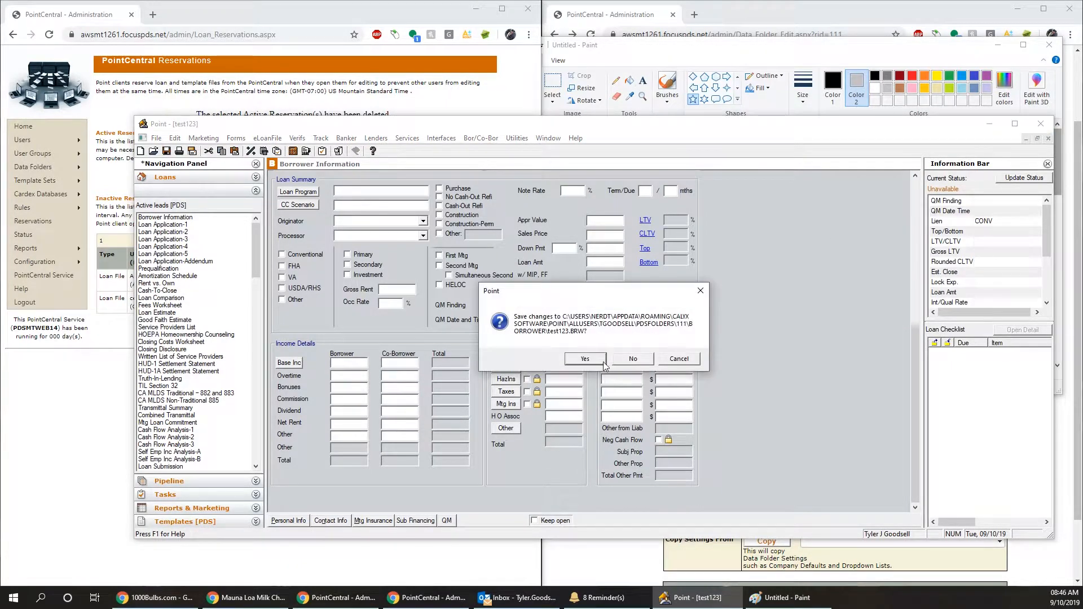
click(631, 359)
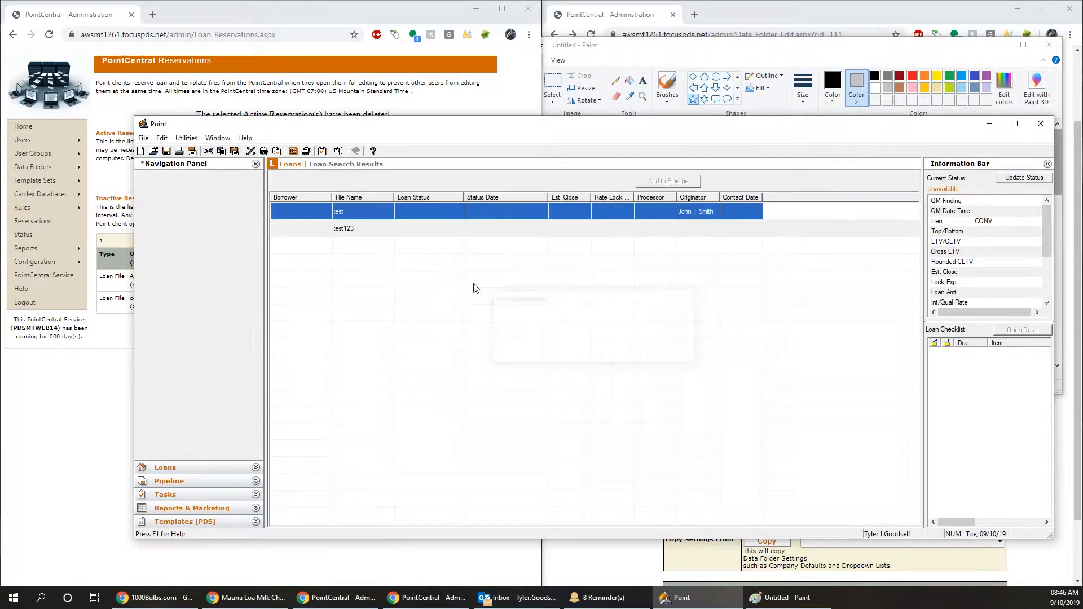
click(164, 176)
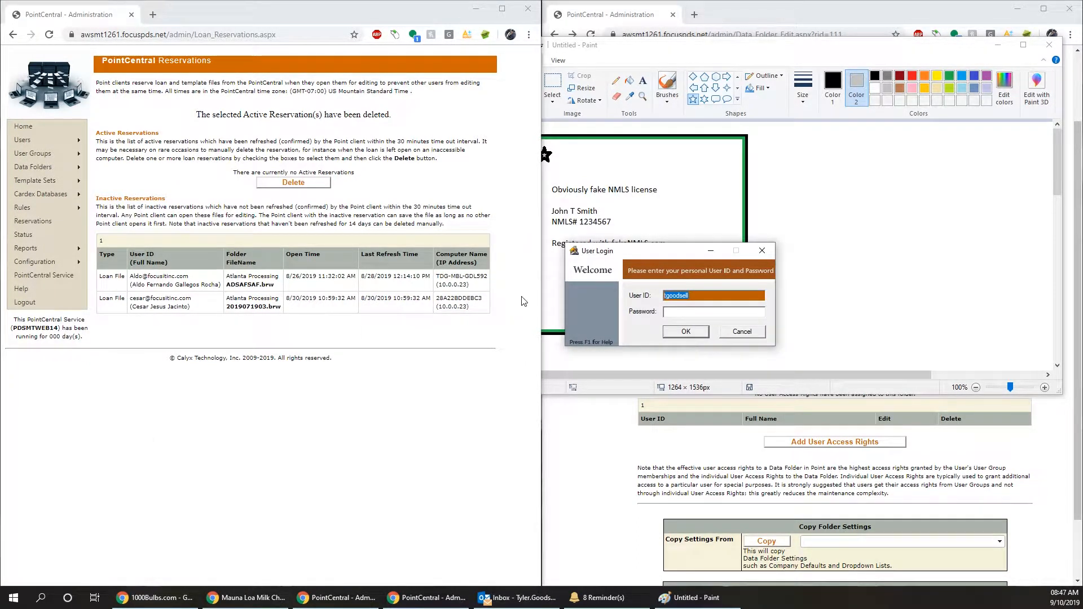
- Log in as user jsmith with the password to see his test loan
text(jsmith)
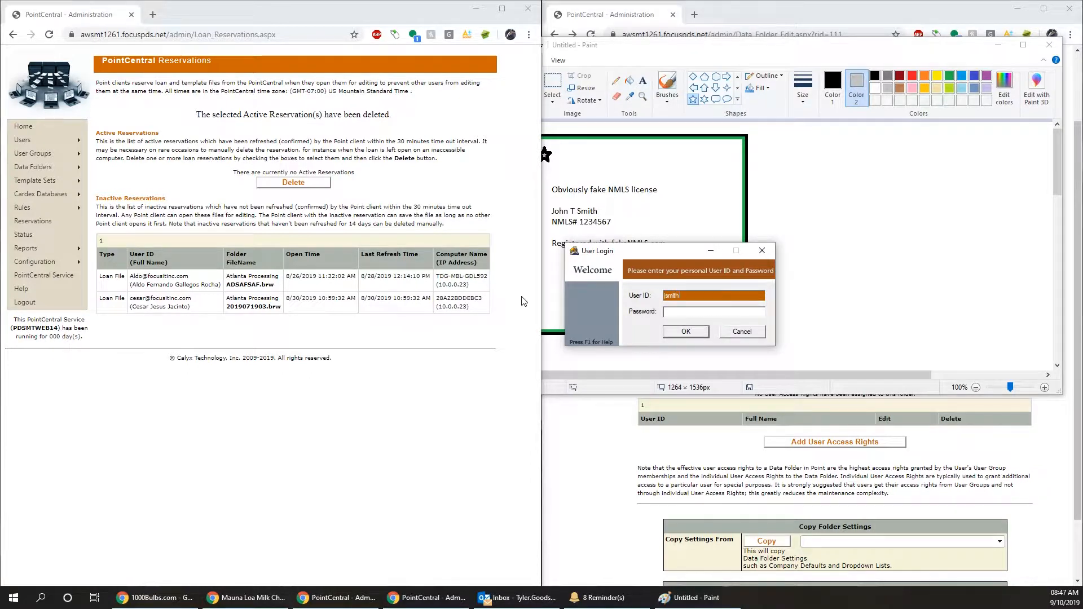
click(714, 312)
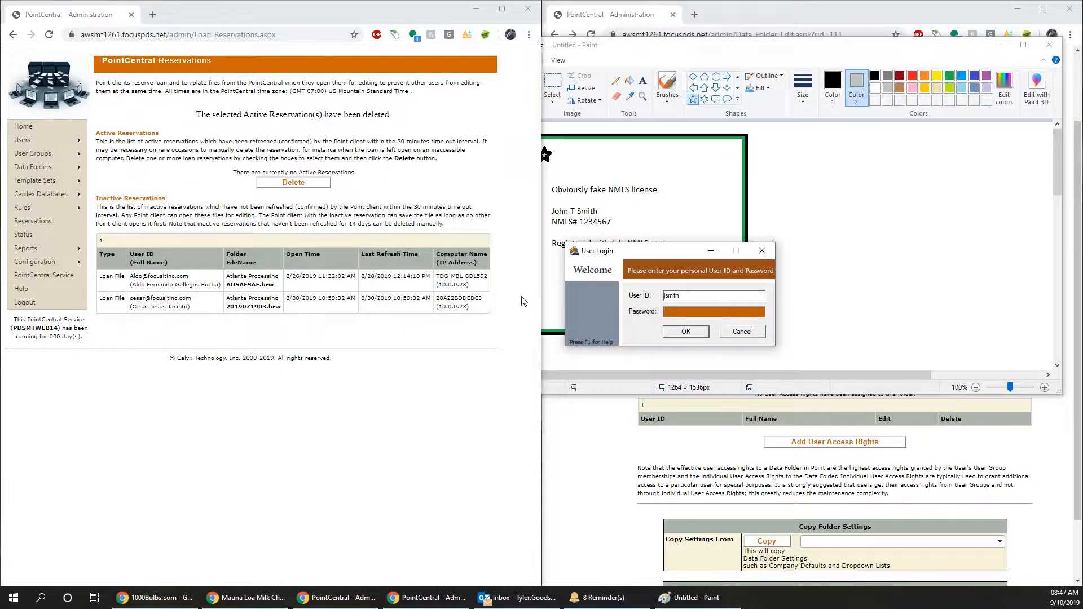
text(password)
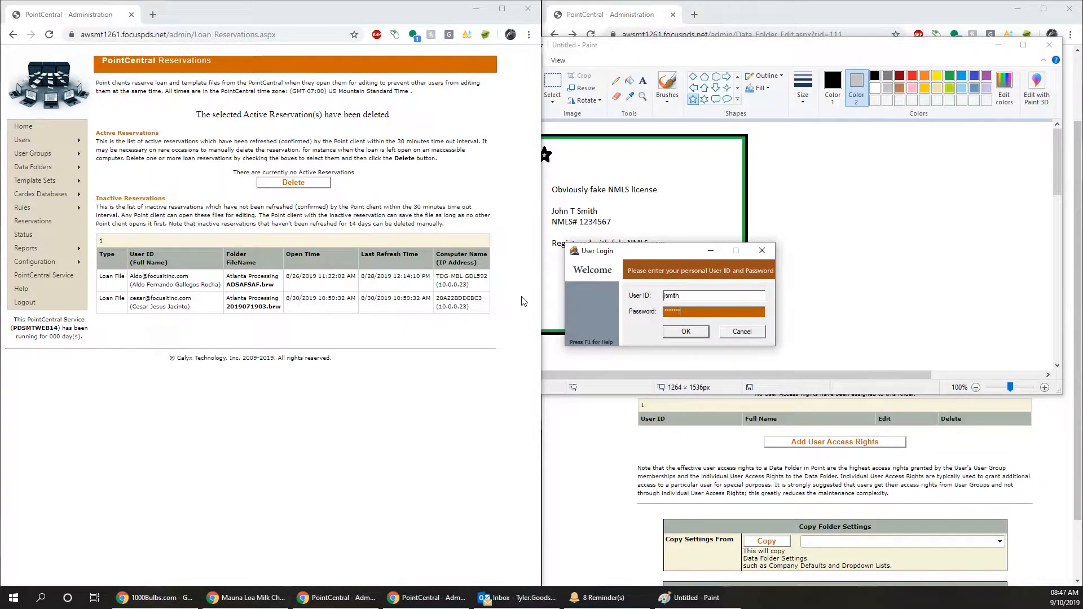
click(684, 332)
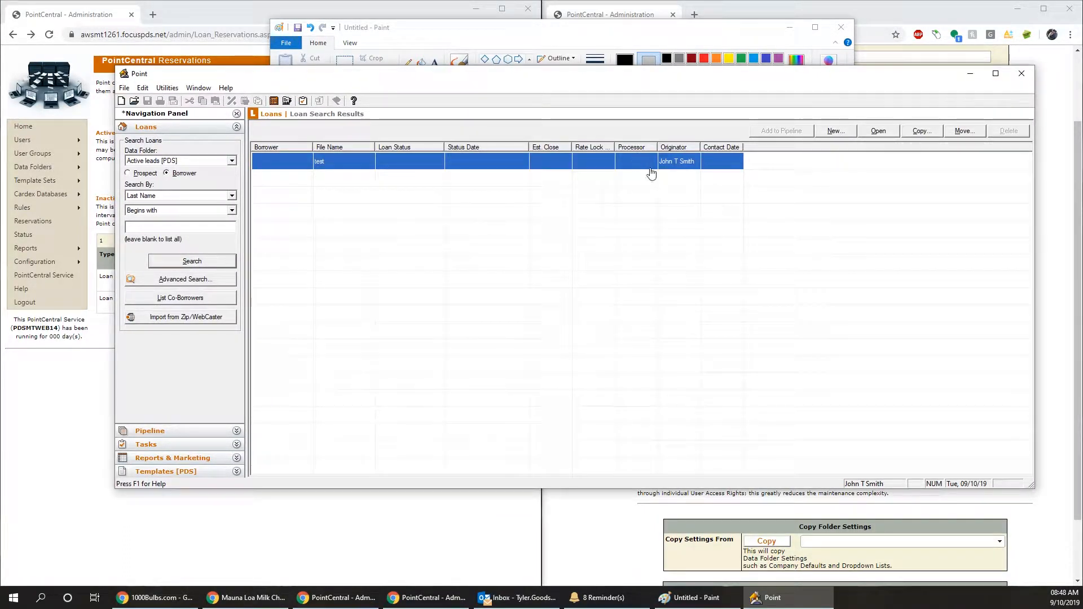
mouse_move(483, 172)
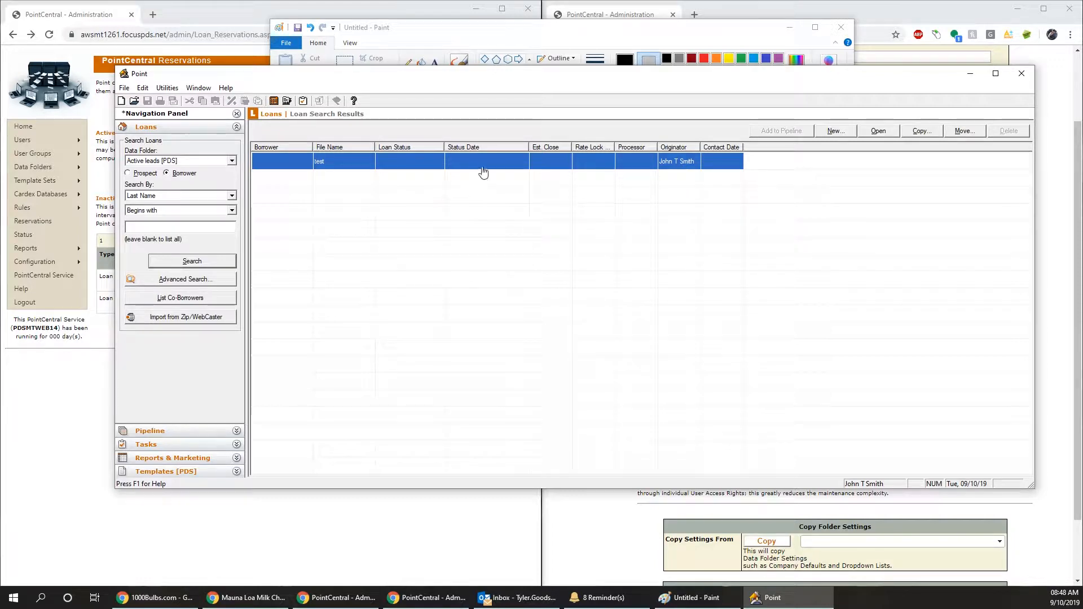
mouse_move(446, 322)
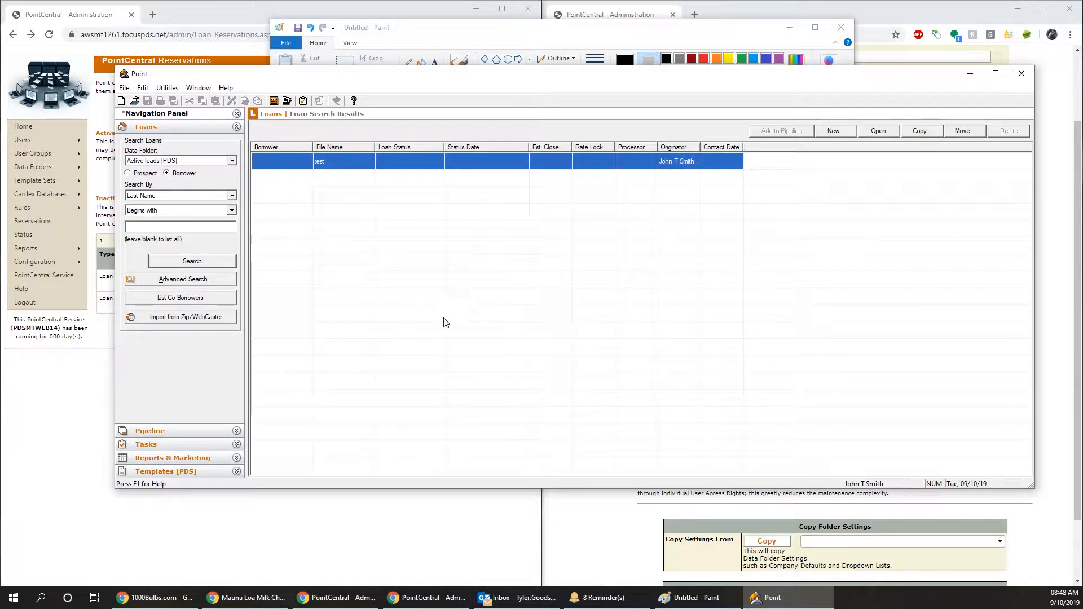
click(166, 88)
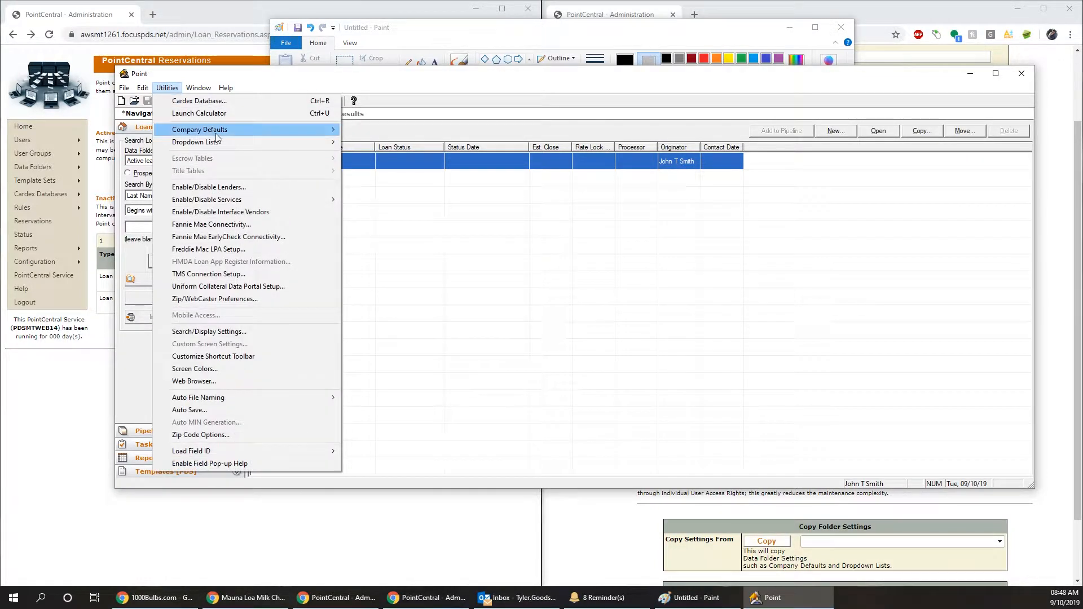
mouse_move(196, 142)
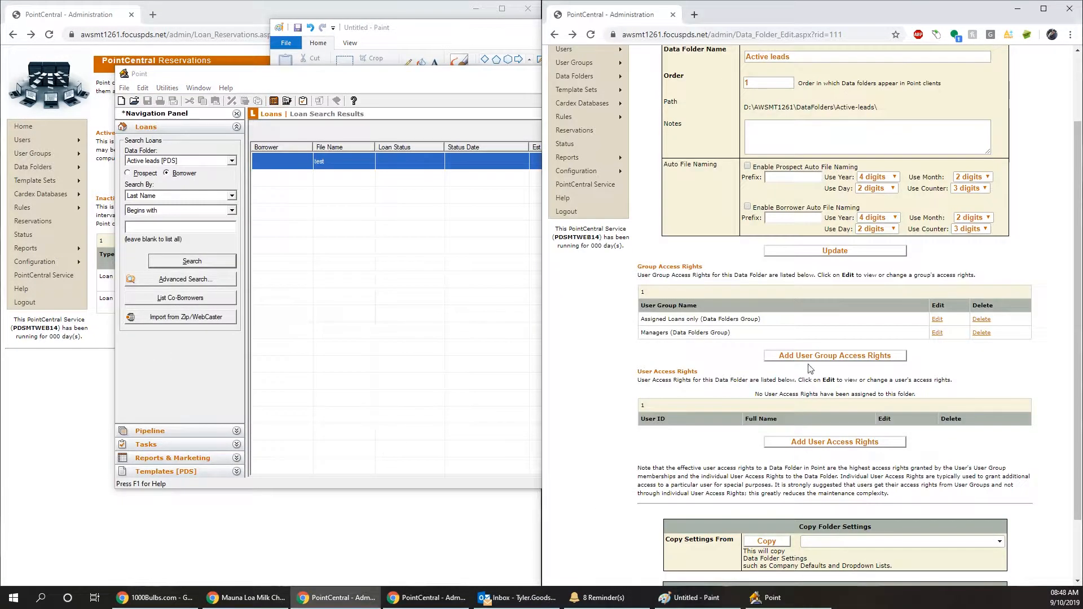
click(936, 318)
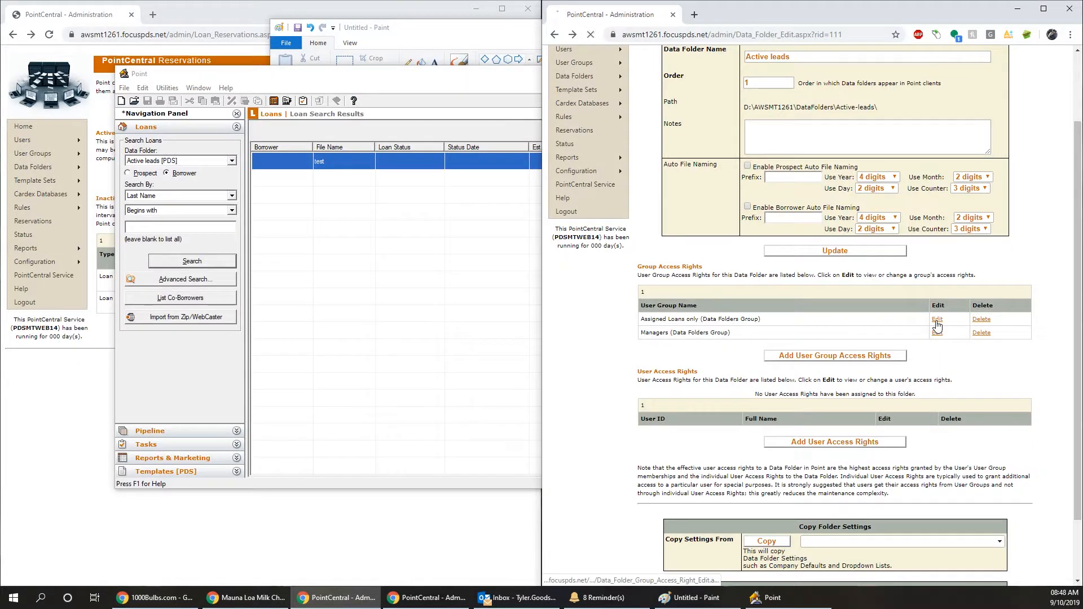
click(936, 318)
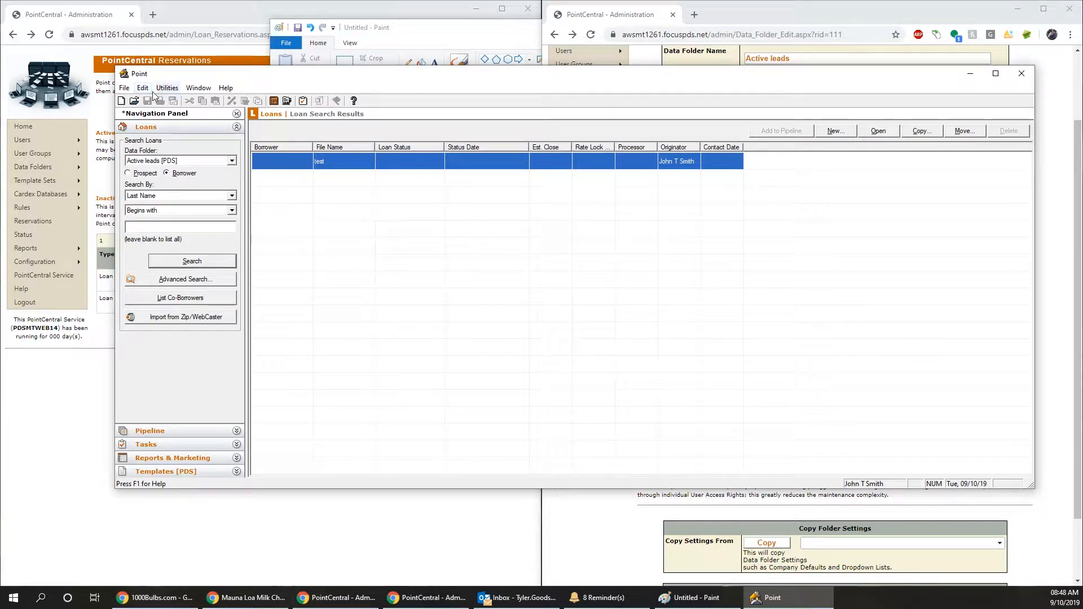
- Start a new blank borrower loan file and enter the borrower name 'fake'
click(123, 88)
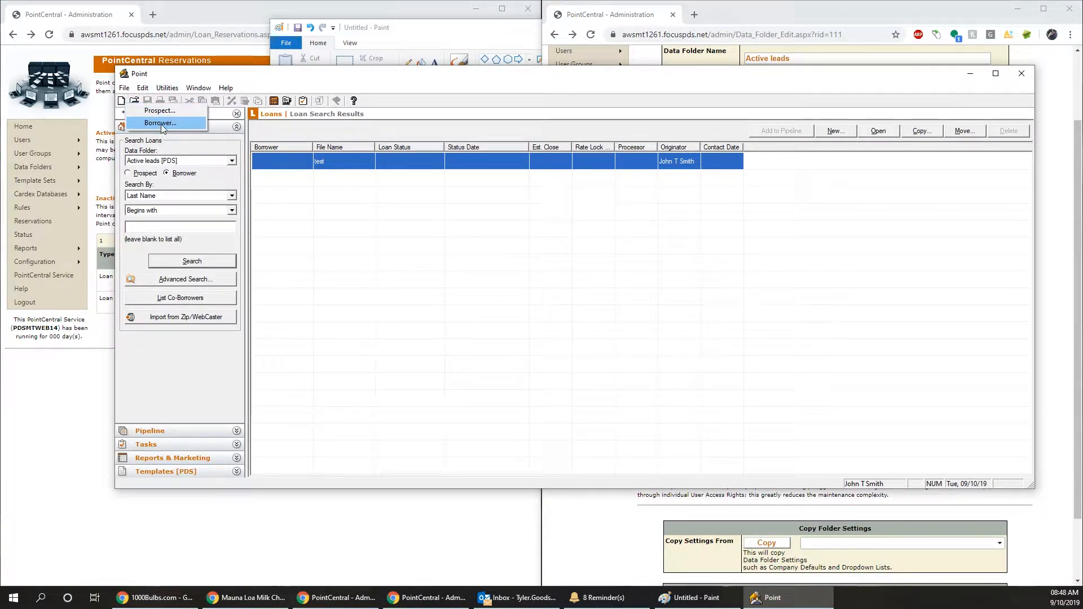
click(159, 123)
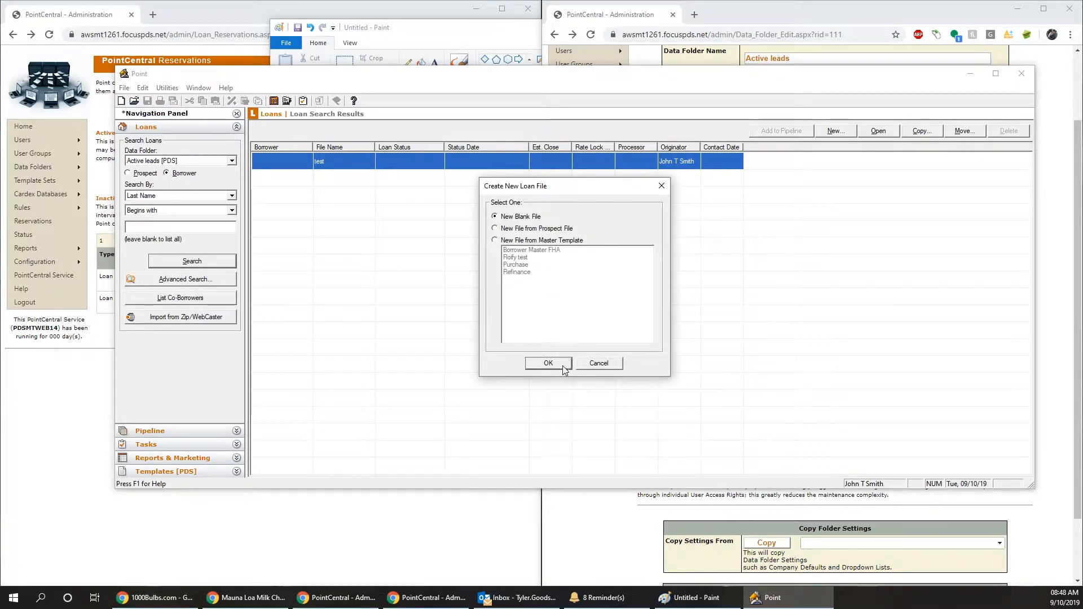
click(548, 363)
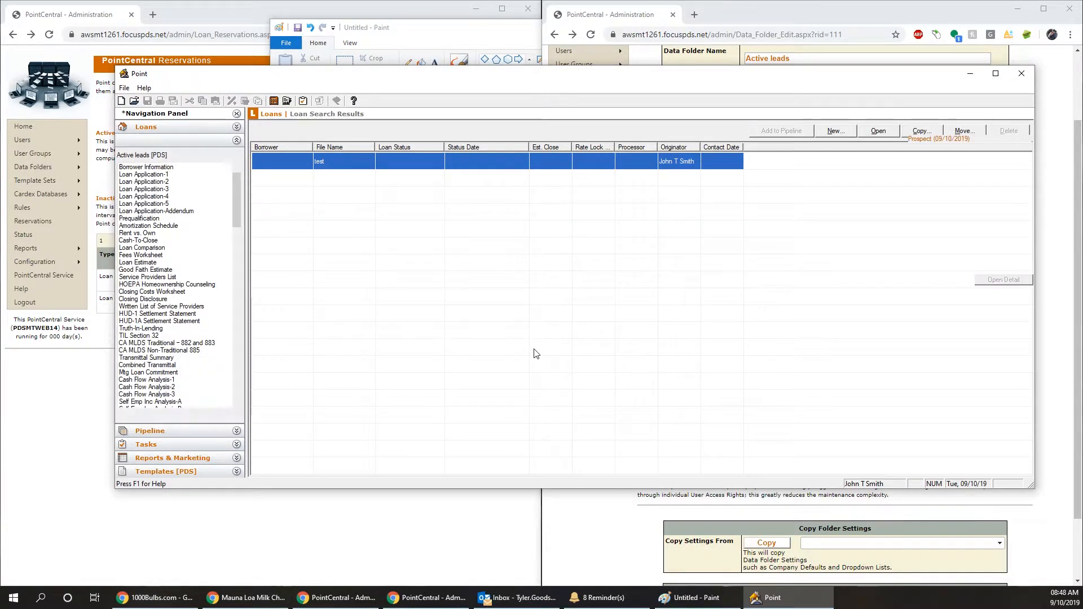
double_click(319, 161)
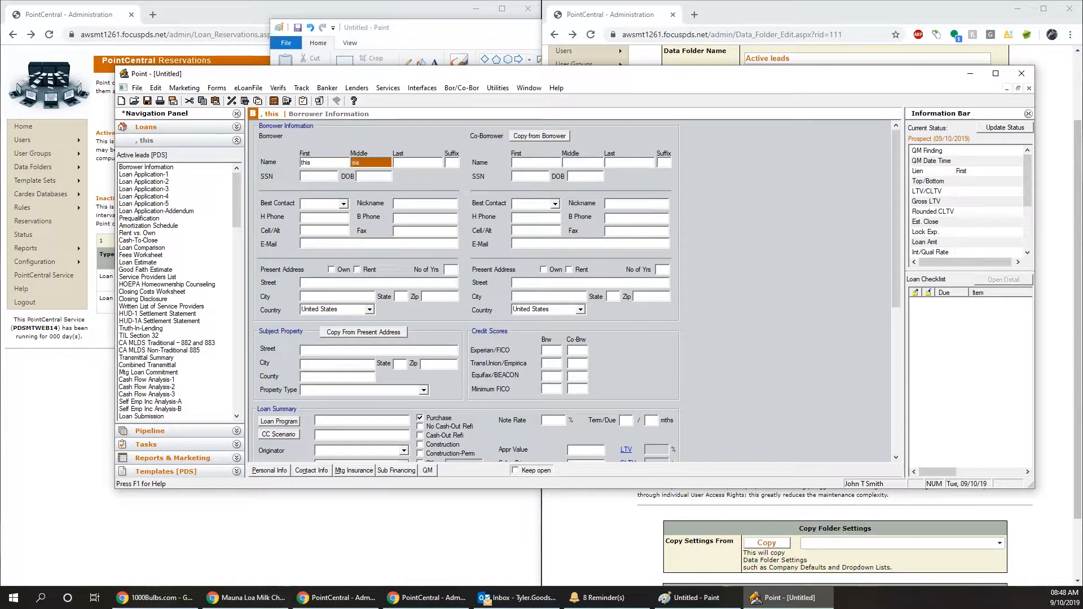
text(fake)
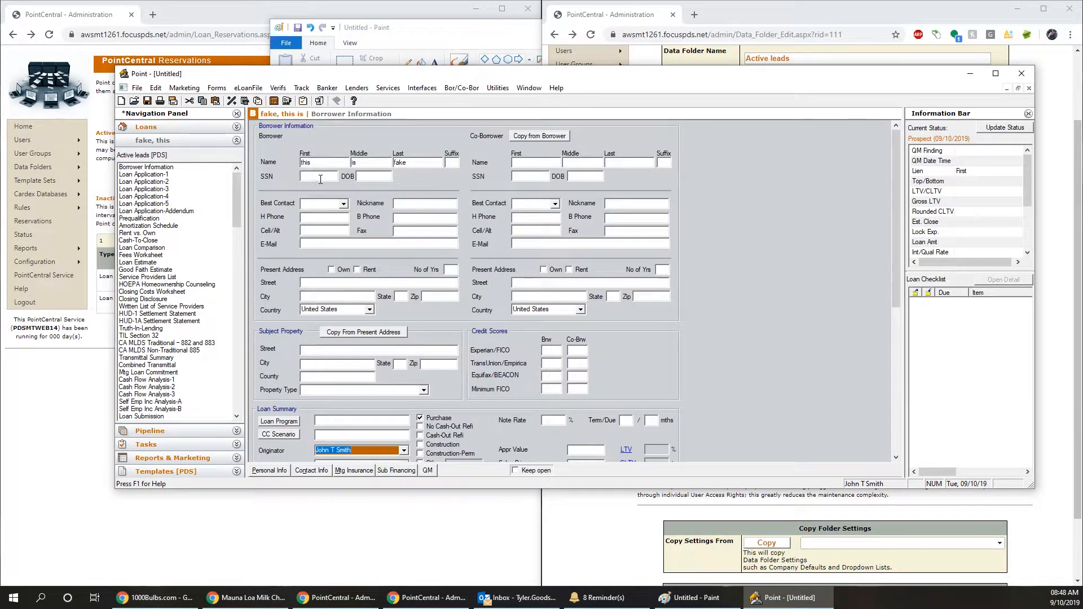
- Enter the borrower SSN 123-45-6789 and birth date 11/25/5
text(123-45-6)
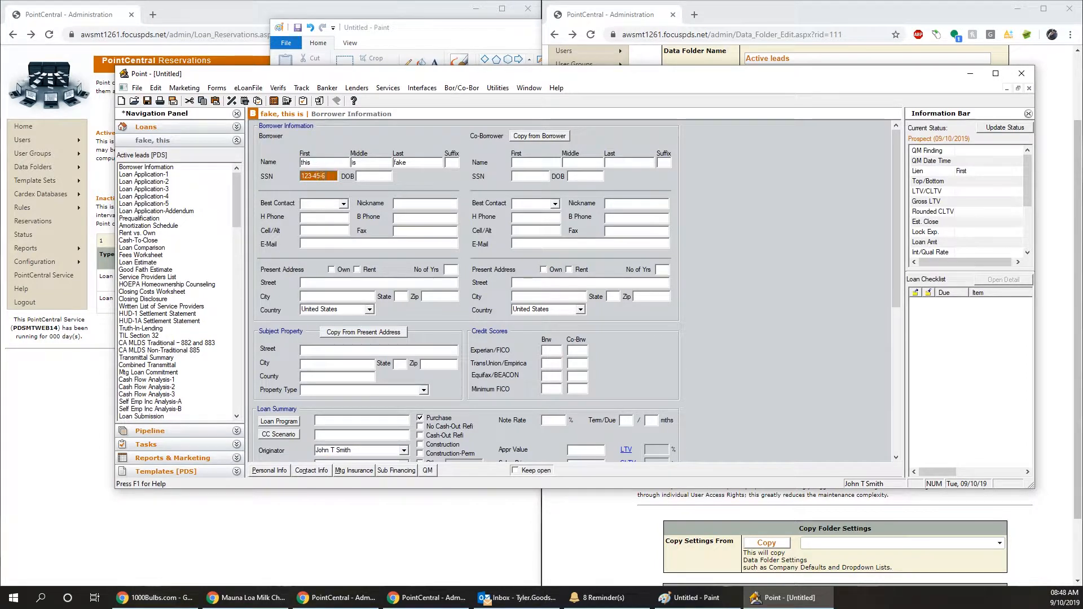
text(789)
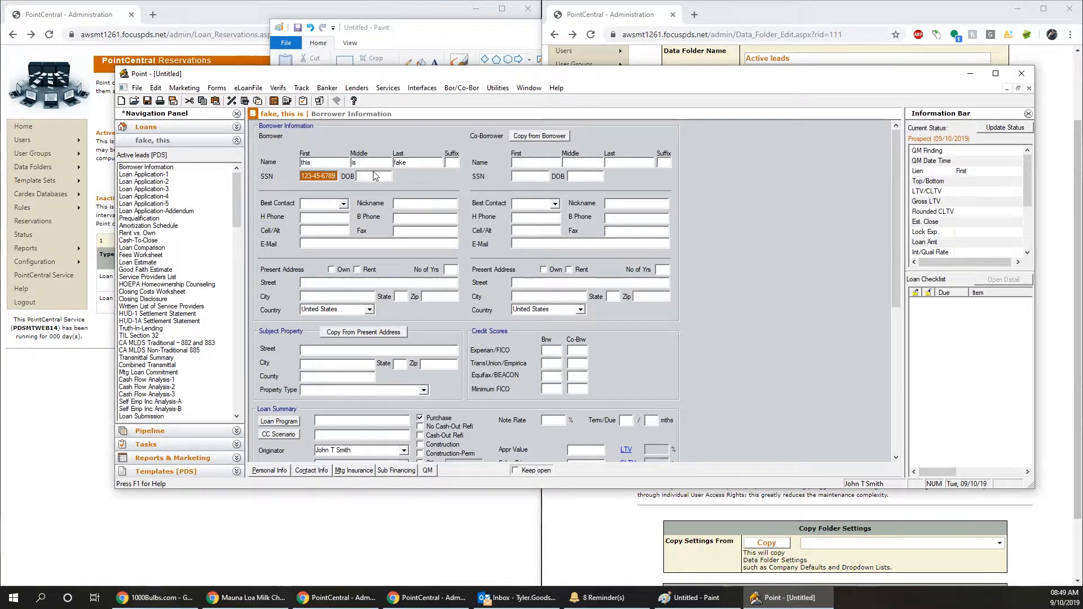
text(11/25/5)
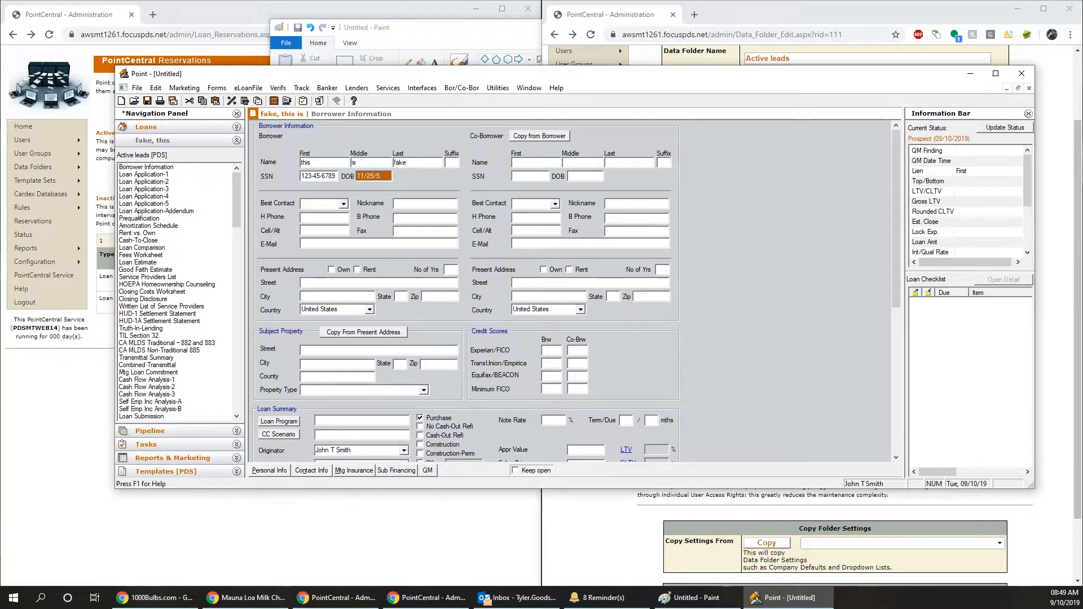
- Save the new loan as 'example' in Active leads
click(425, 203)
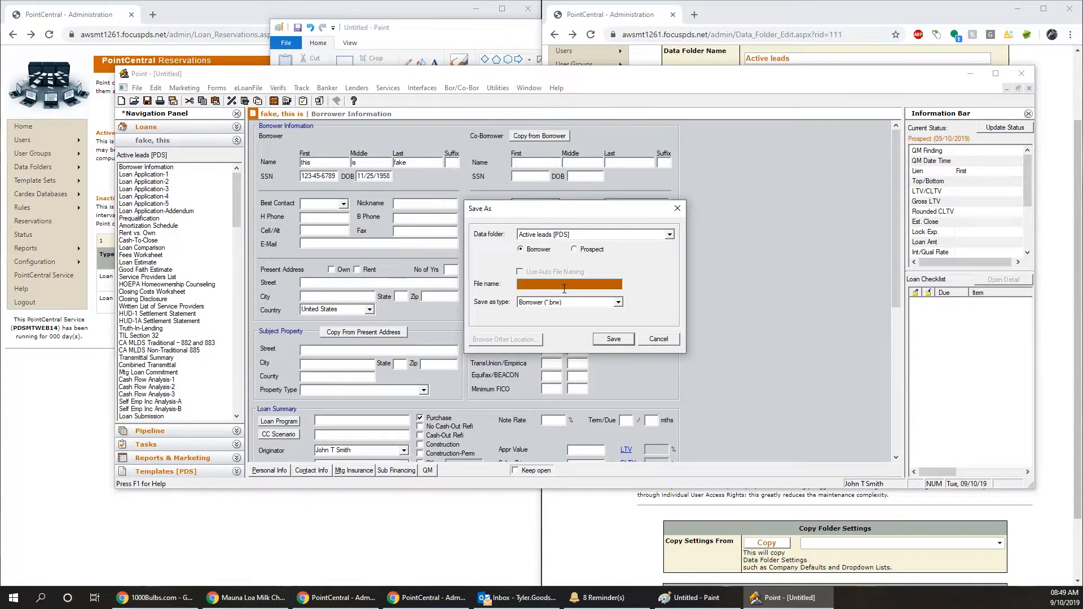
text(example)
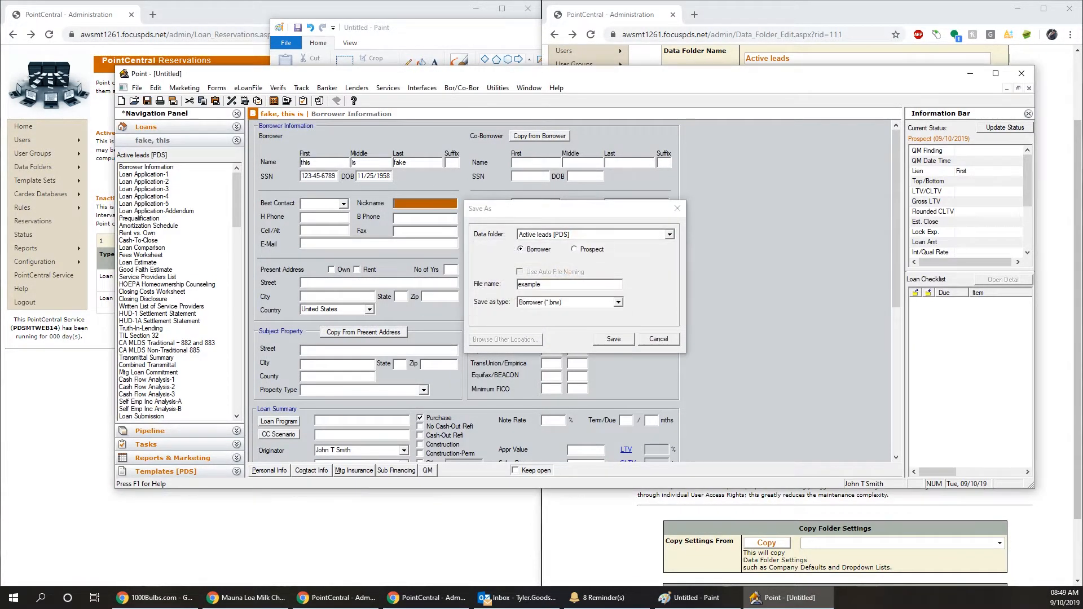
click(612, 338)
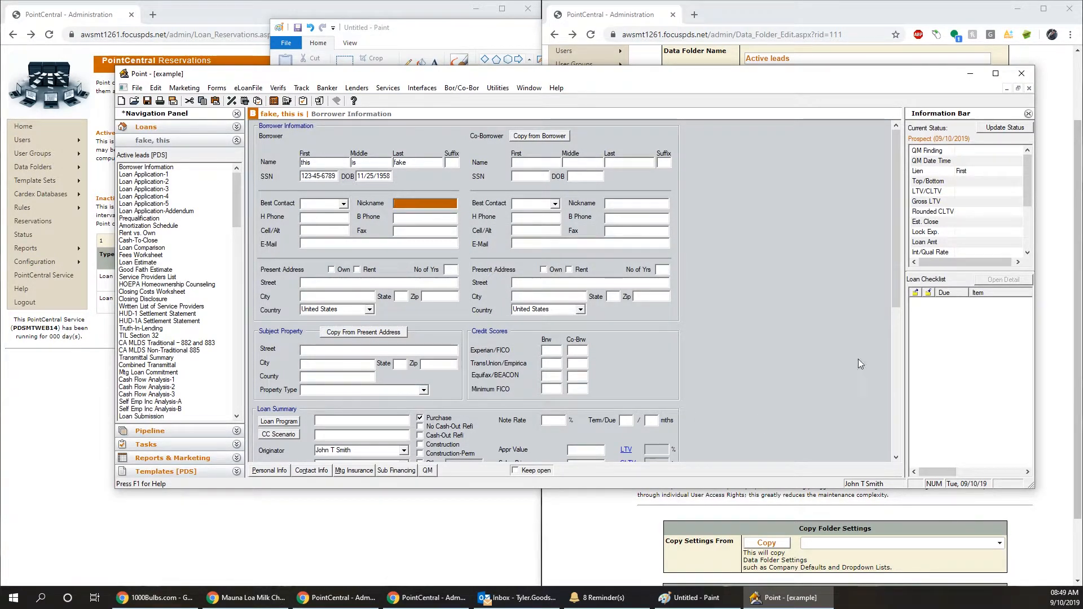
scroll(down, 3)
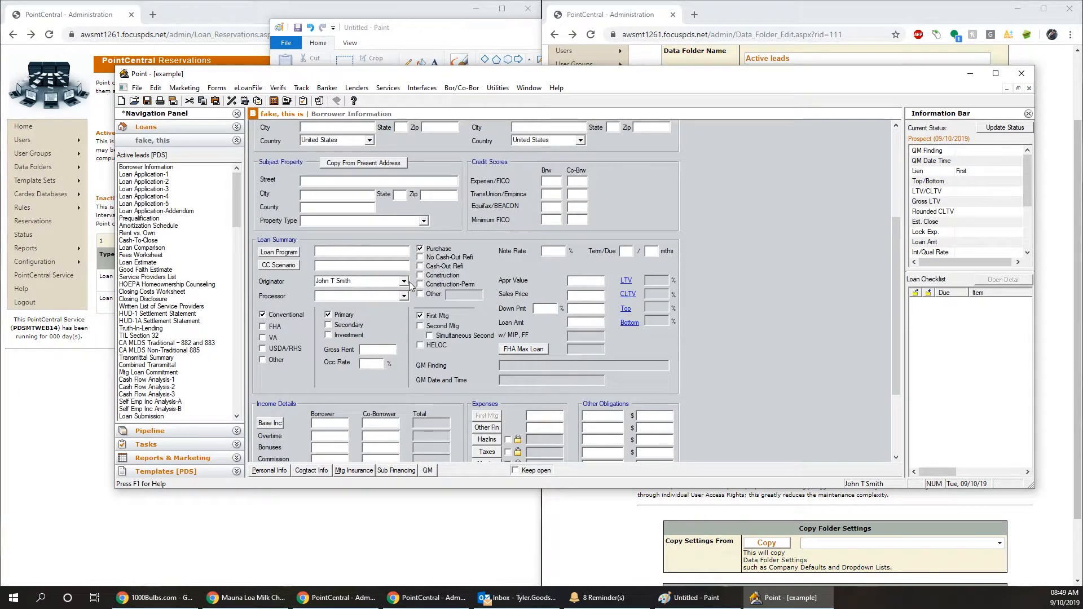